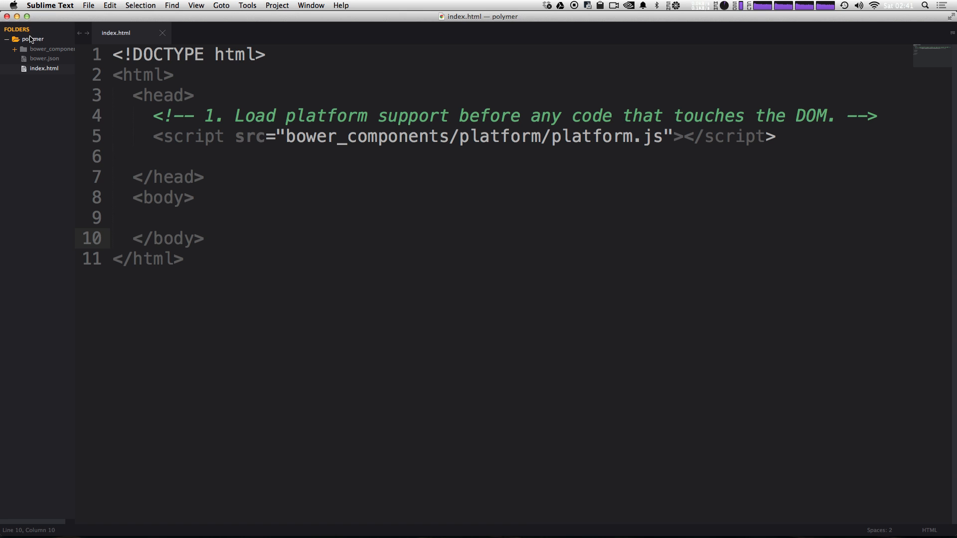
# Create a new folder named 'elements' in the polymer project sidebar
pyautogui.rightClick(32, 39)
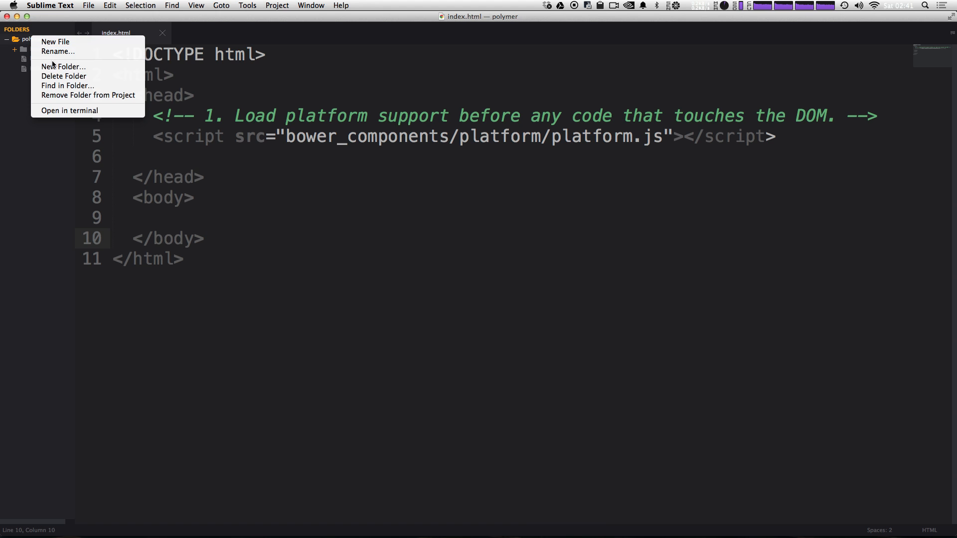
pyautogui.click(63, 66)
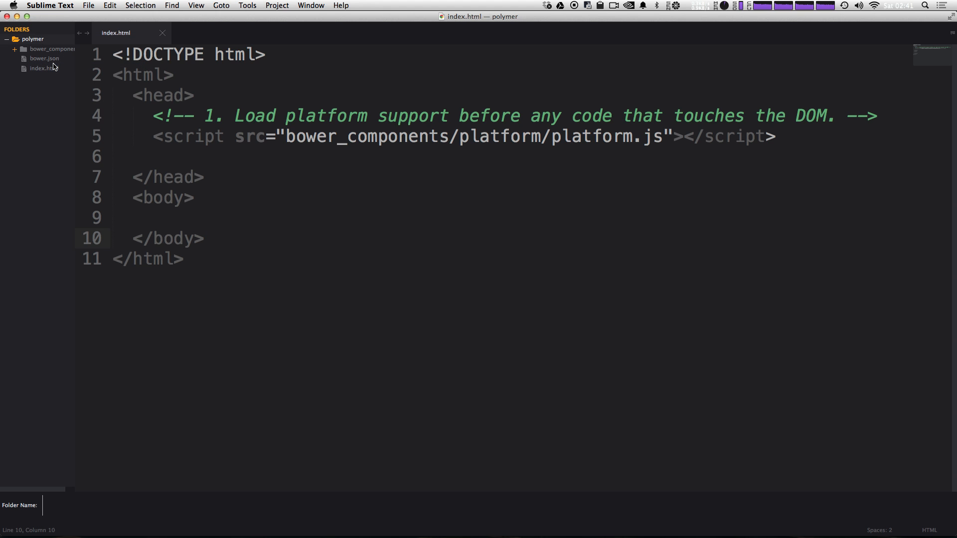
pyautogui.write('elemen')
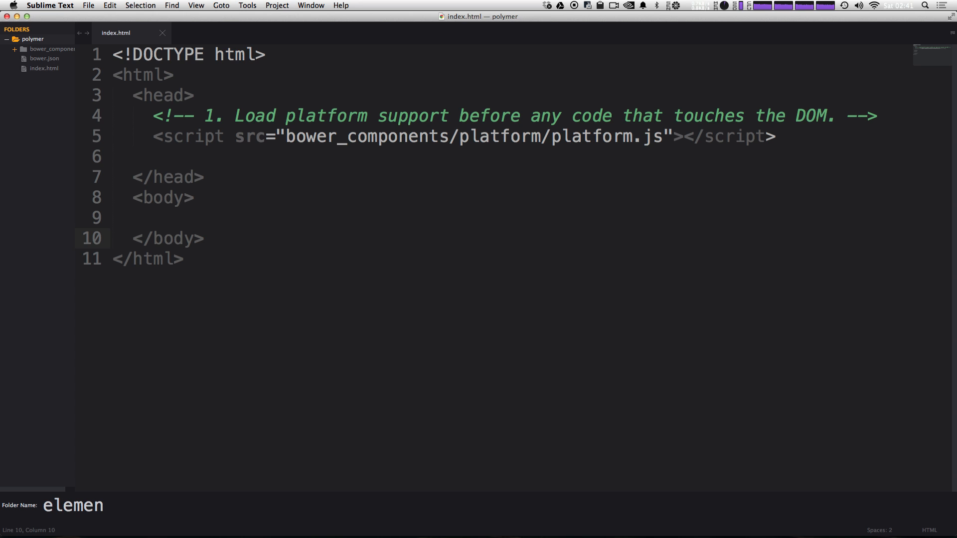
pyautogui.write('ts')
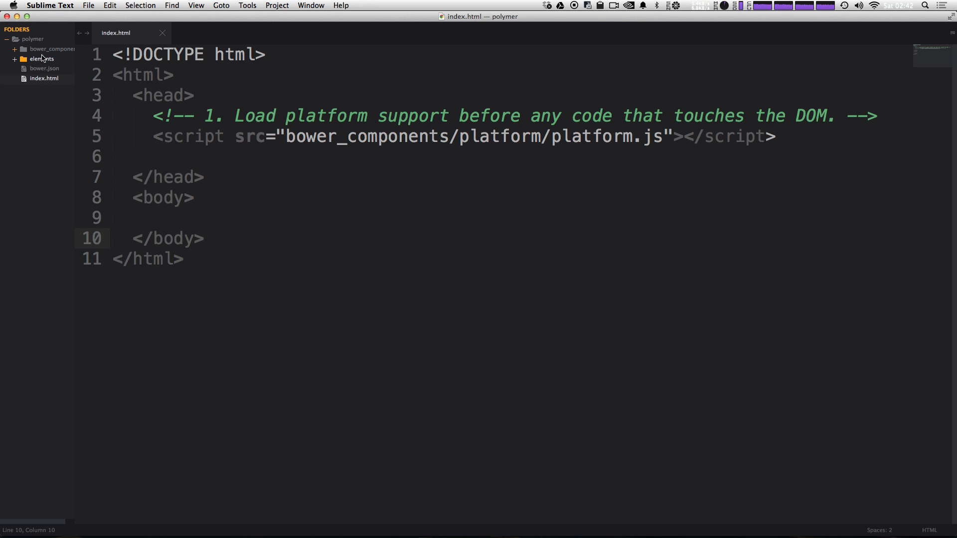
# Create a new file in the elements folder and save it as hello-world.html
pyautogui.click(41, 58)
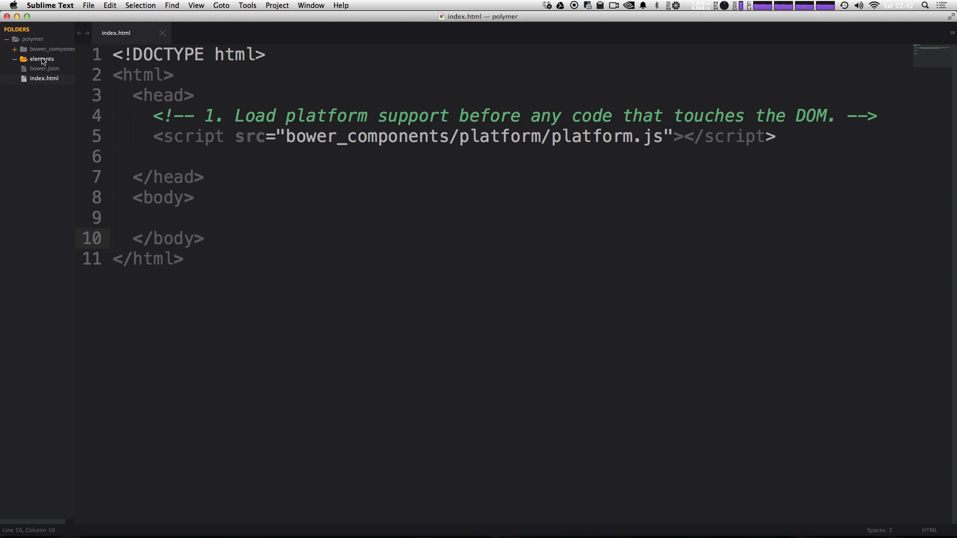
pyautogui.rightClick(41, 59)
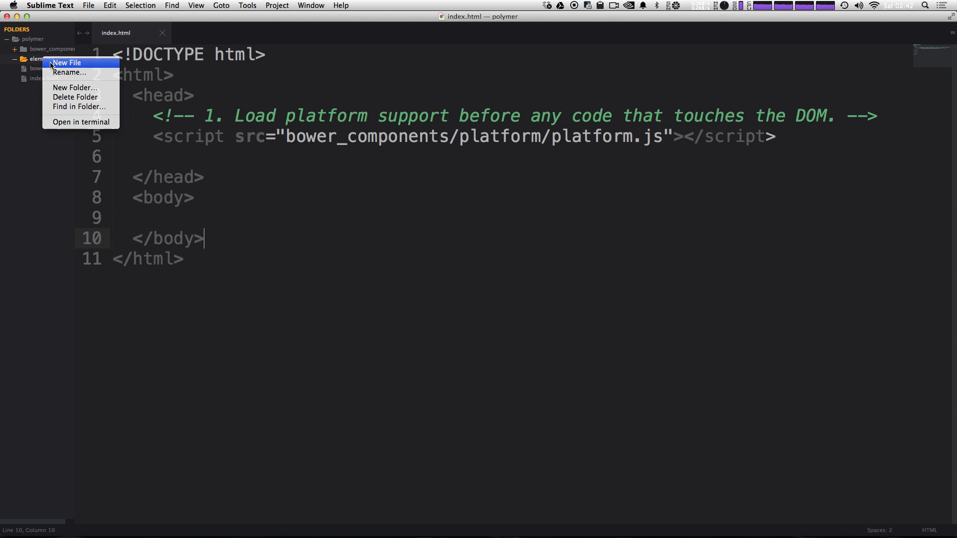
pyautogui.click(67, 63)
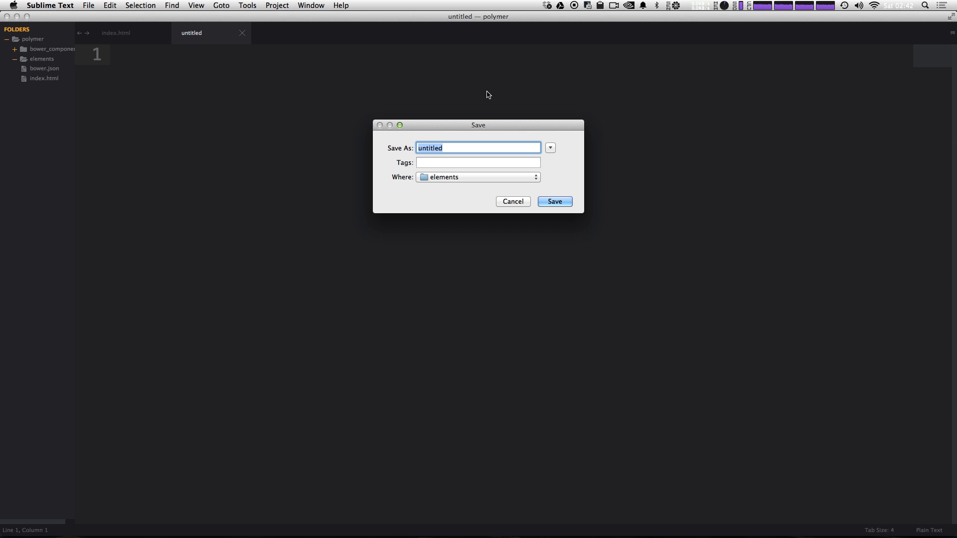
pyautogui.write('hello-')
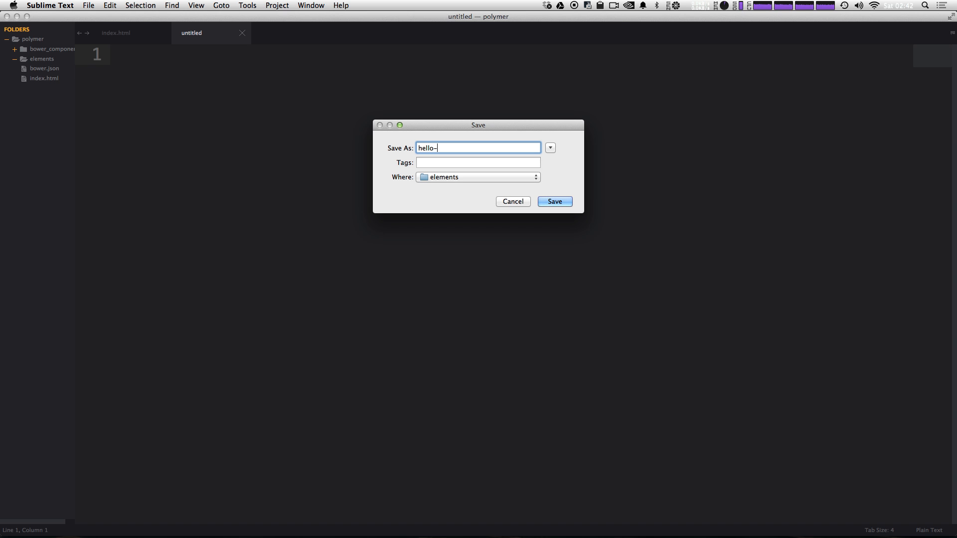
pyautogui.write('world')
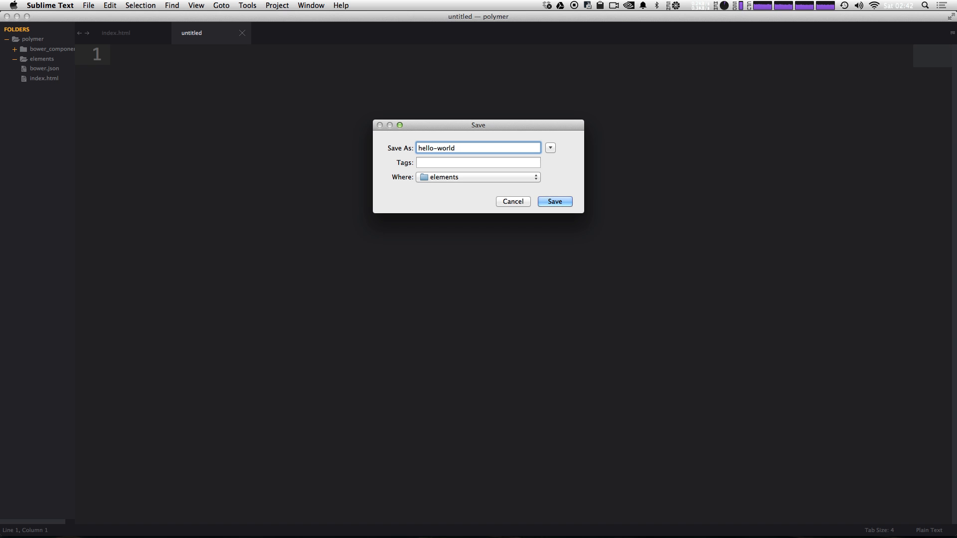
pyautogui.write('.htm')
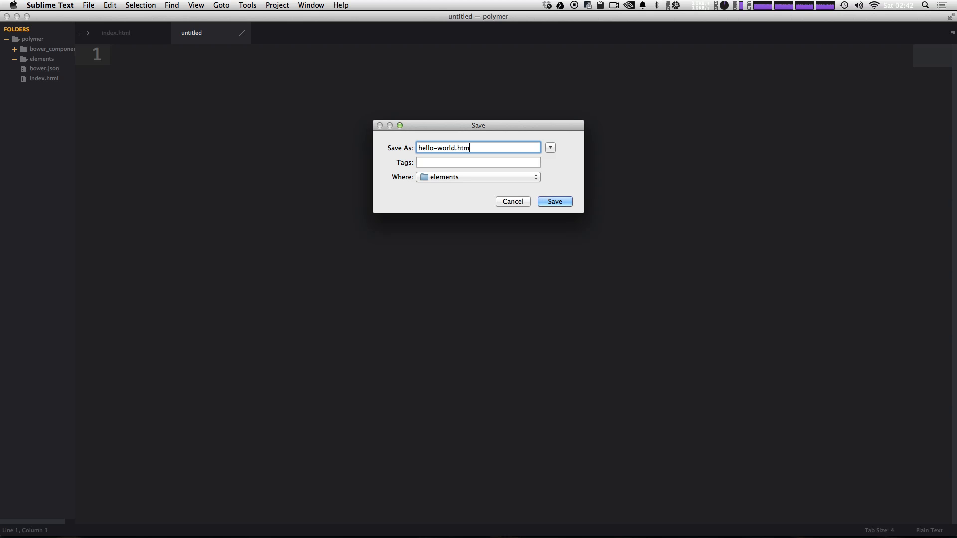
pyautogui.click(554, 201)
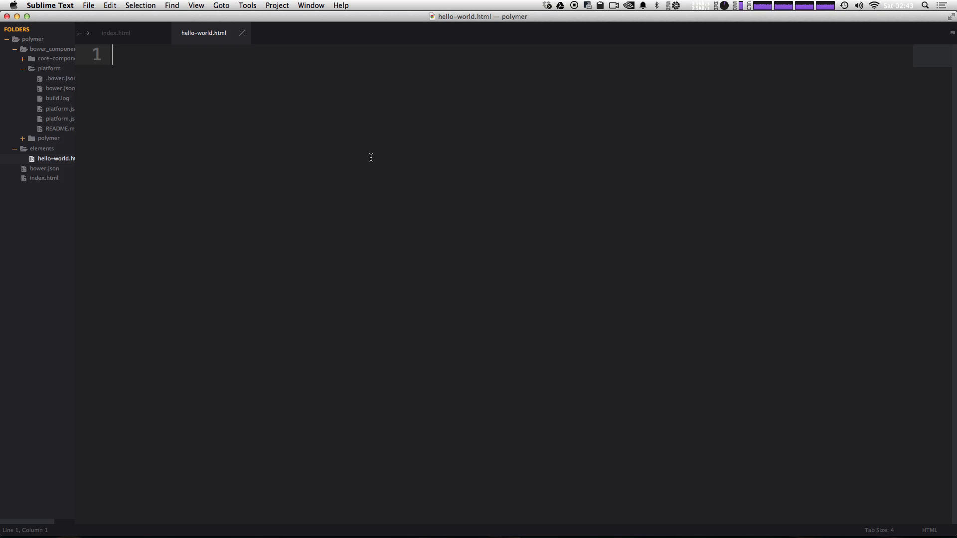
pyautogui.moveTo(242, 143)
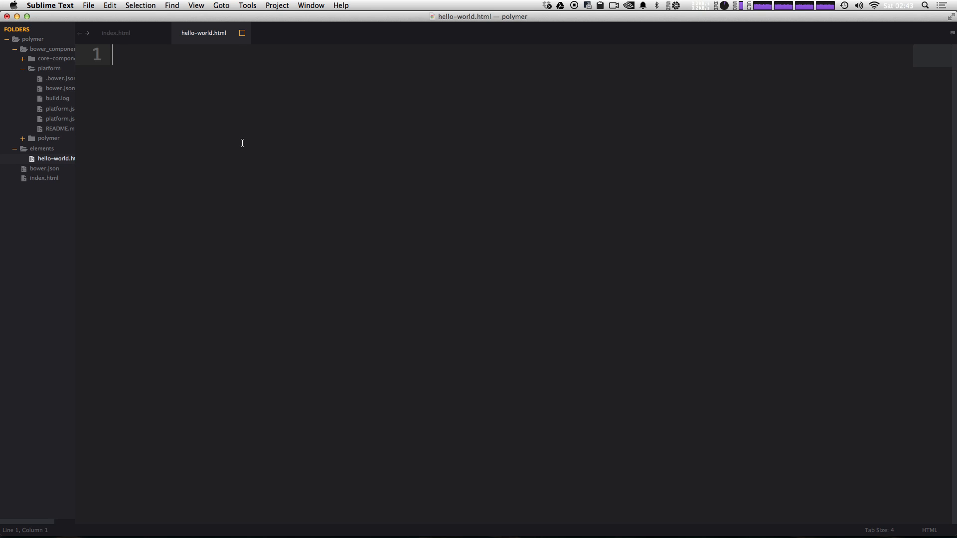
# Add the ../bower_components/polymer/polymer.html import link, check polymer.html, then add blank lines
pyautogui.write('<link rel="import" href="../bower_components/polymer/polymer.html">')
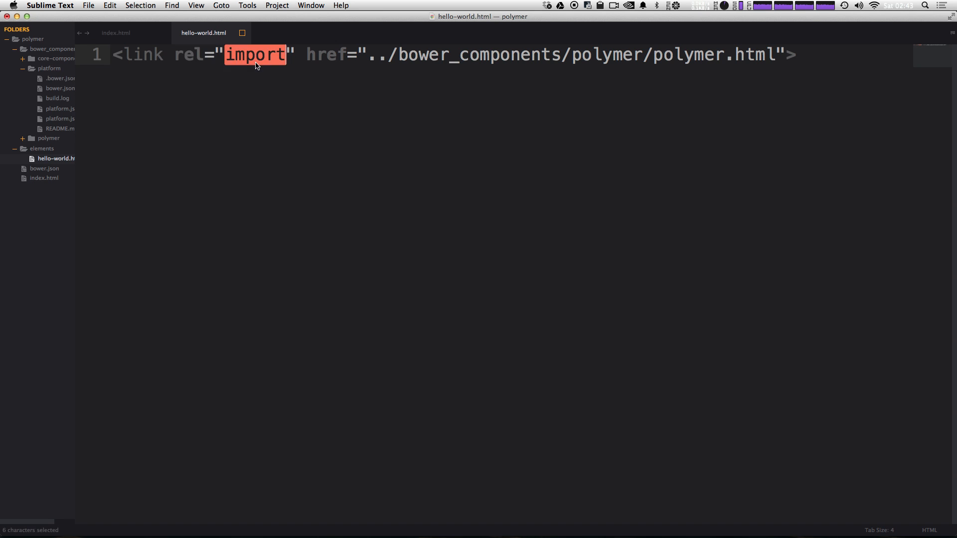
pyautogui.moveTo(317, 58)
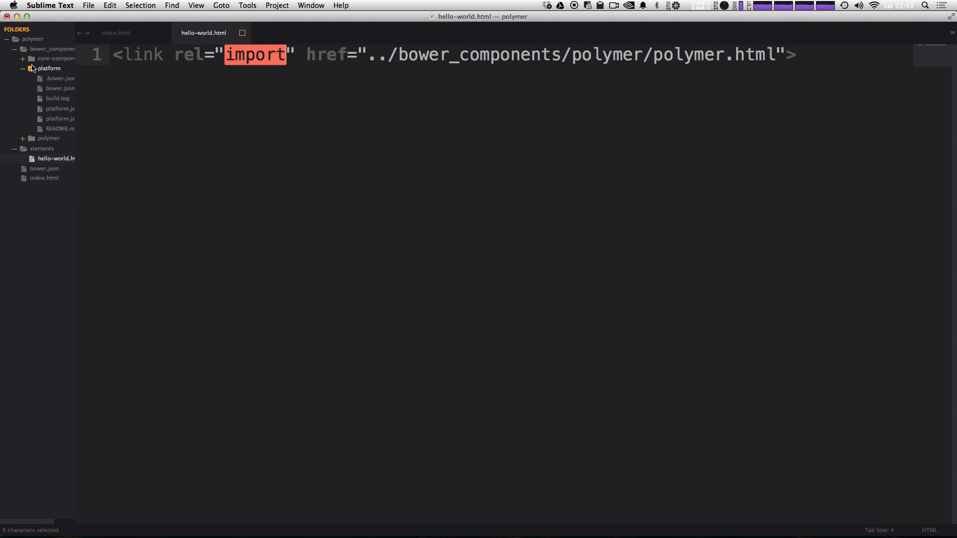
pyautogui.click(23, 138)
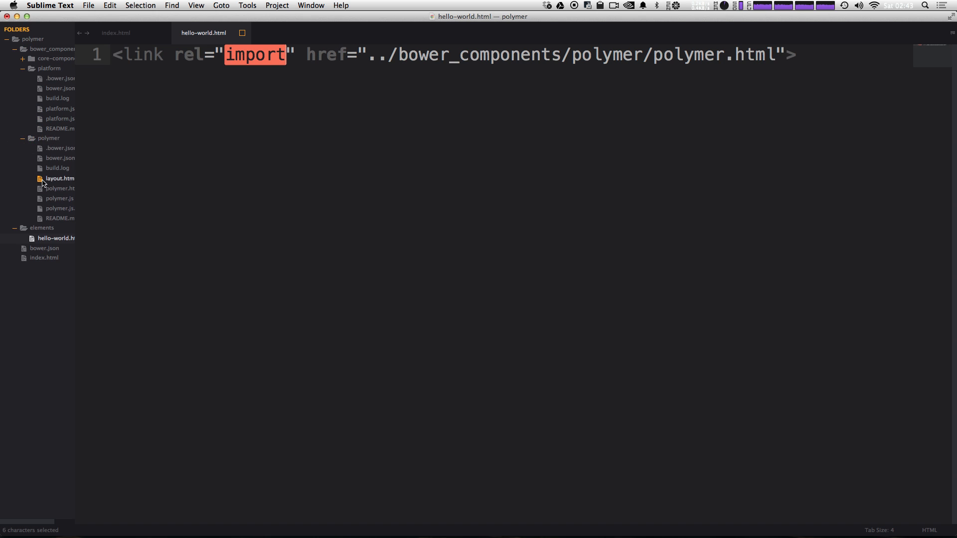
pyautogui.click(59, 188)
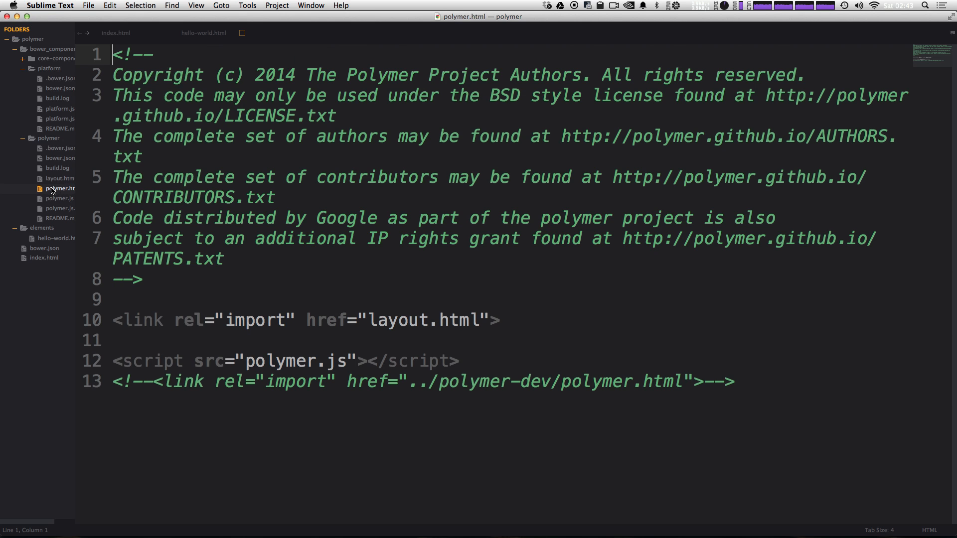
pyautogui.doubleClick(60, 188)
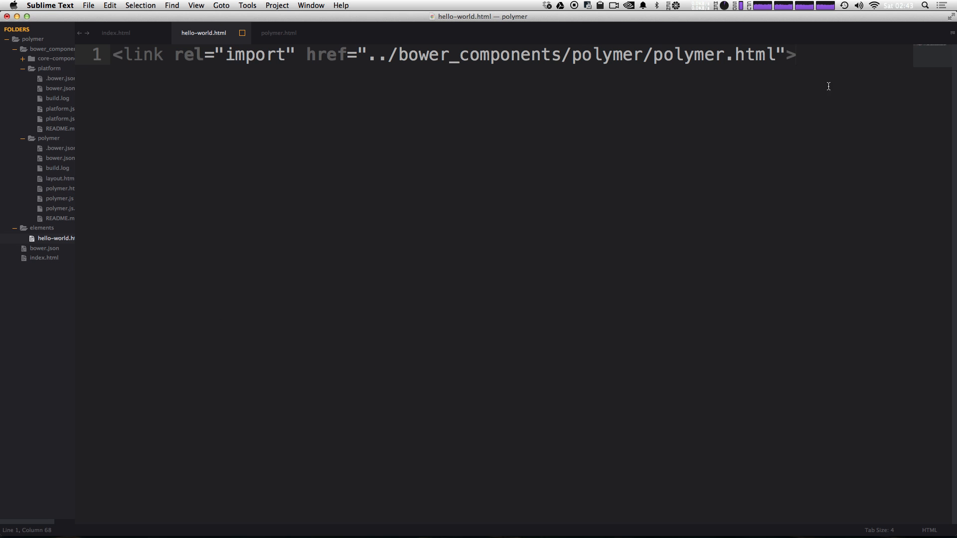
pyautogui.press('Enter')
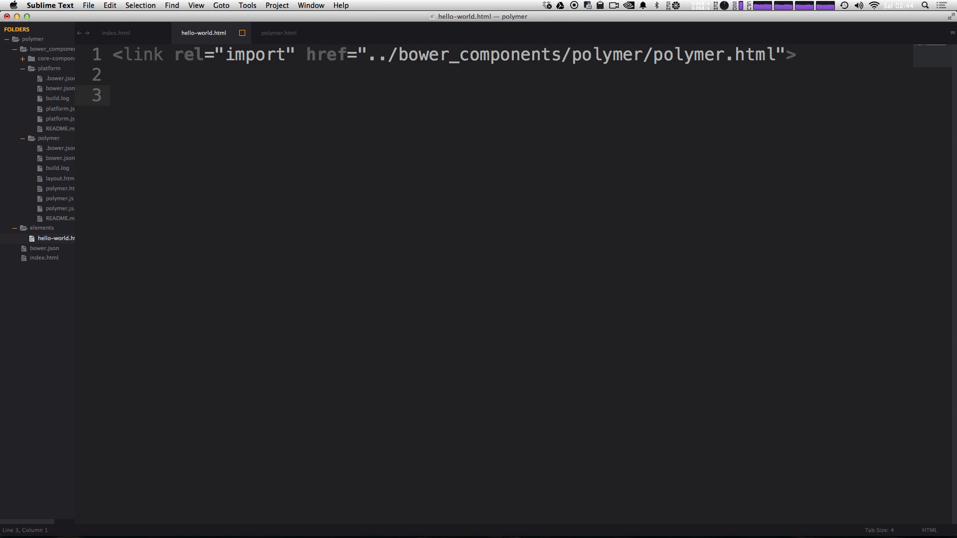
# Type <polymer-element name="hello-world" noscript> below the import, with its auto-closed tag
pyautogui.write('<')
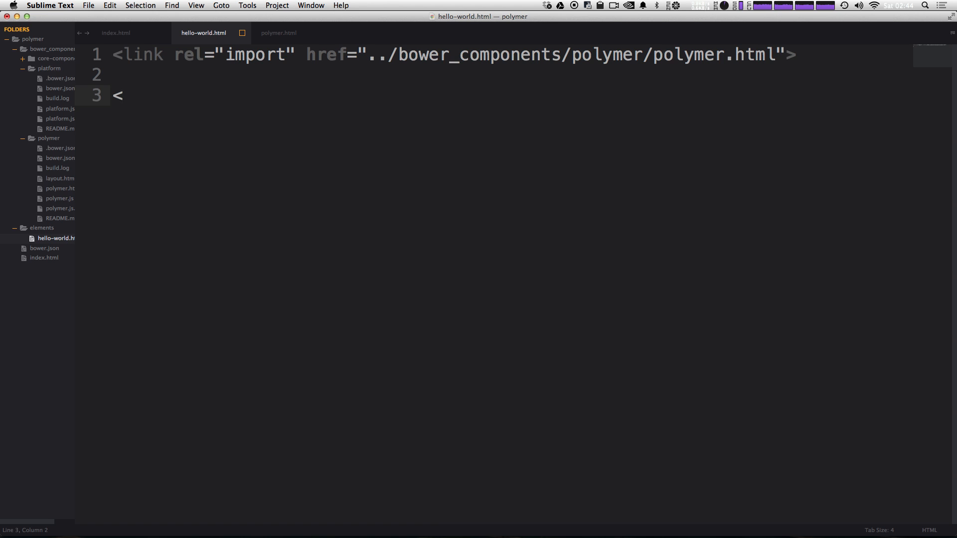
pyautogui.write('polym')
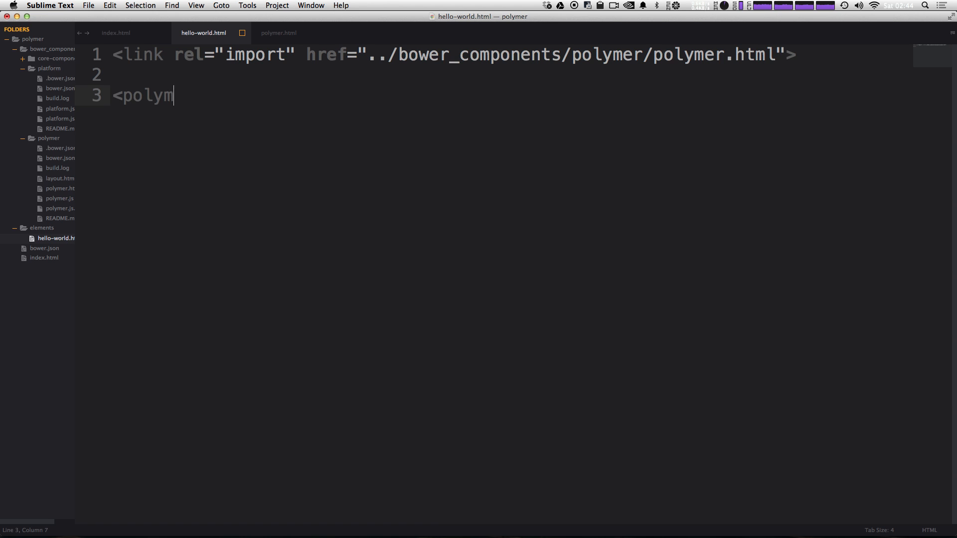
pyautogui.write('er-elel')
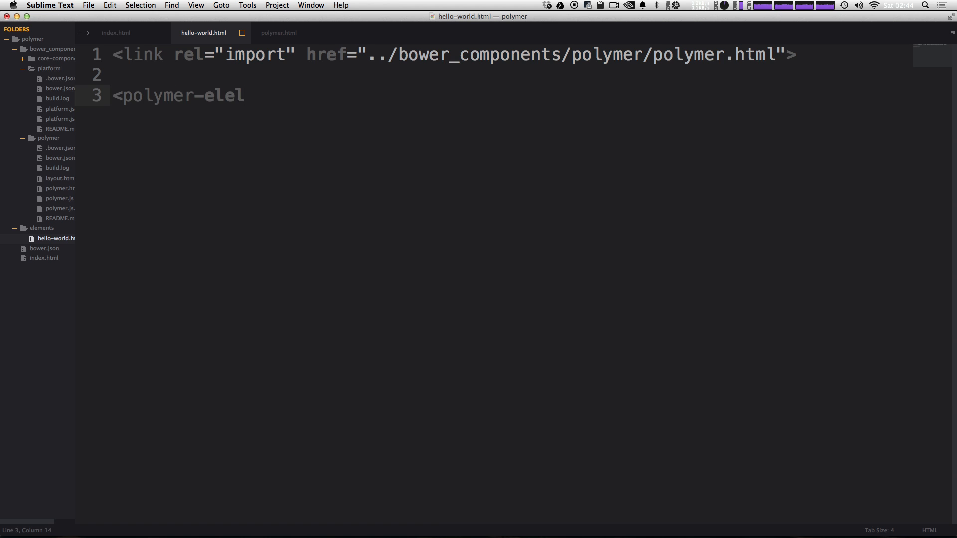
pyautogui.write('ment')
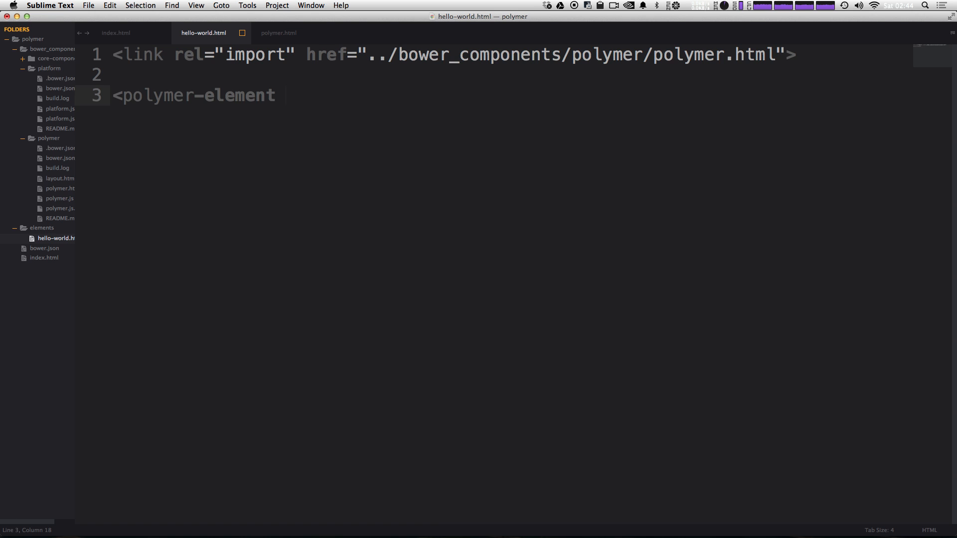
pyautogui.write('name=')
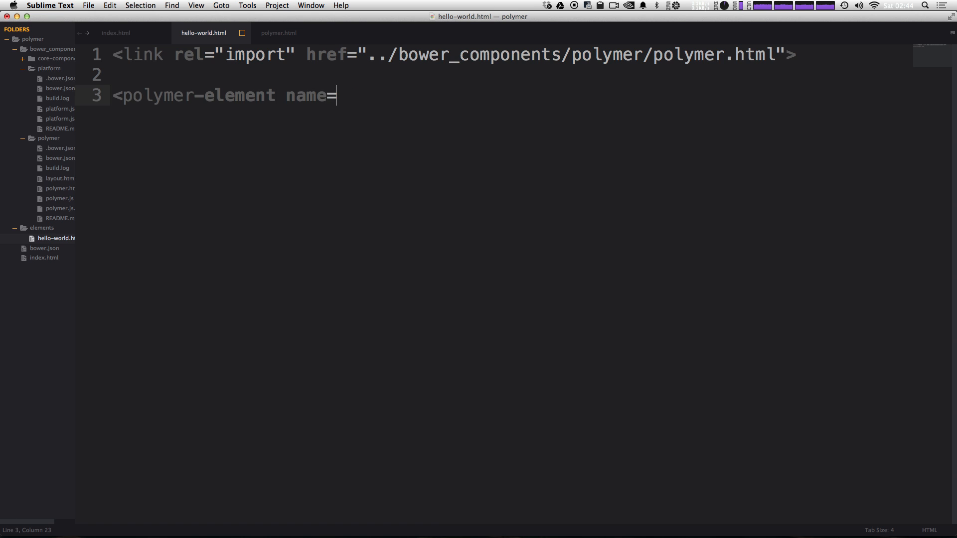
pyautogui.write('""')
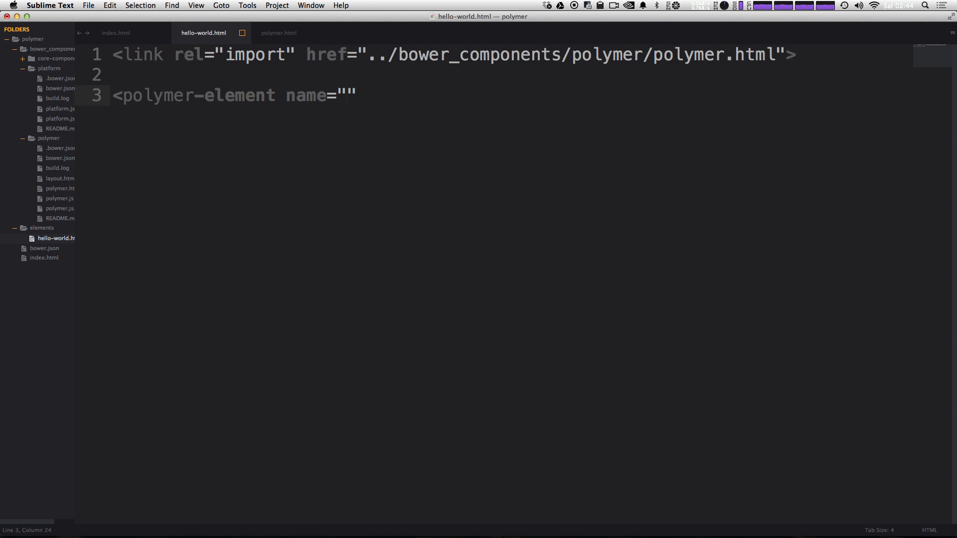
pyautogui.write('hello-w')
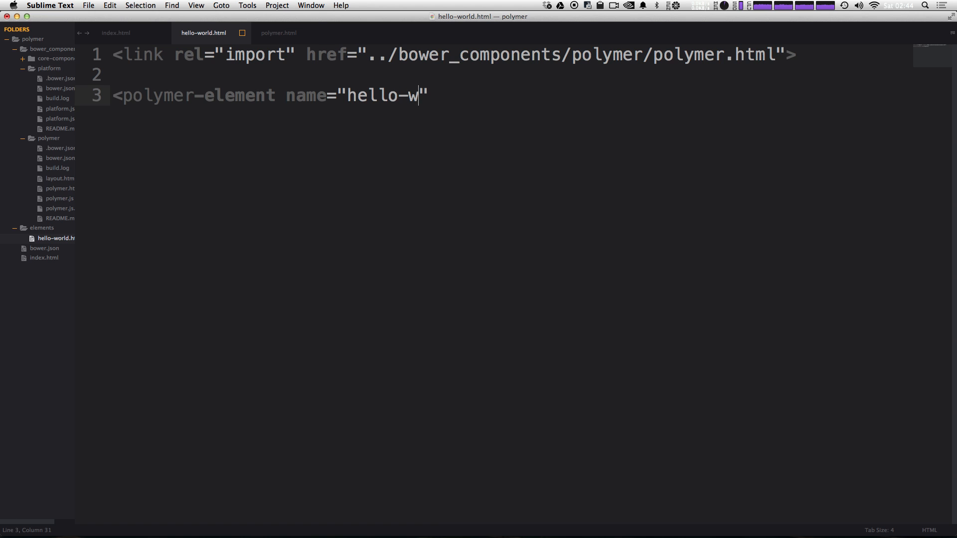
pyautogui.write('orld')
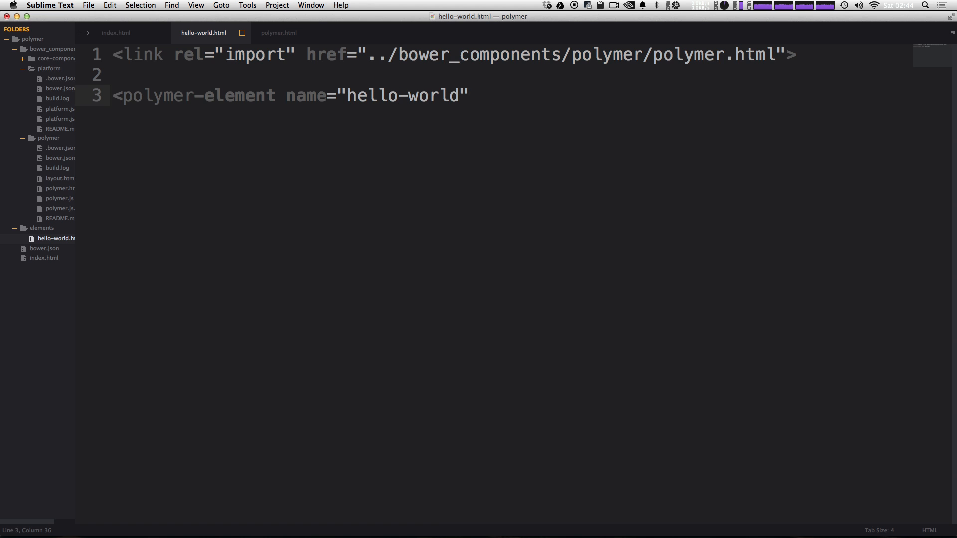
pyautogui.write('noscri')
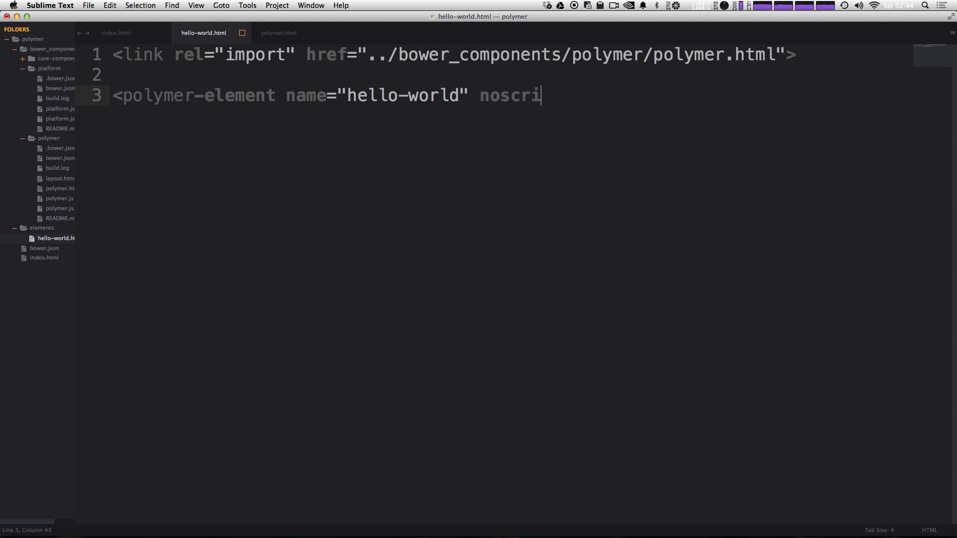
pyautogui.write('pt>')
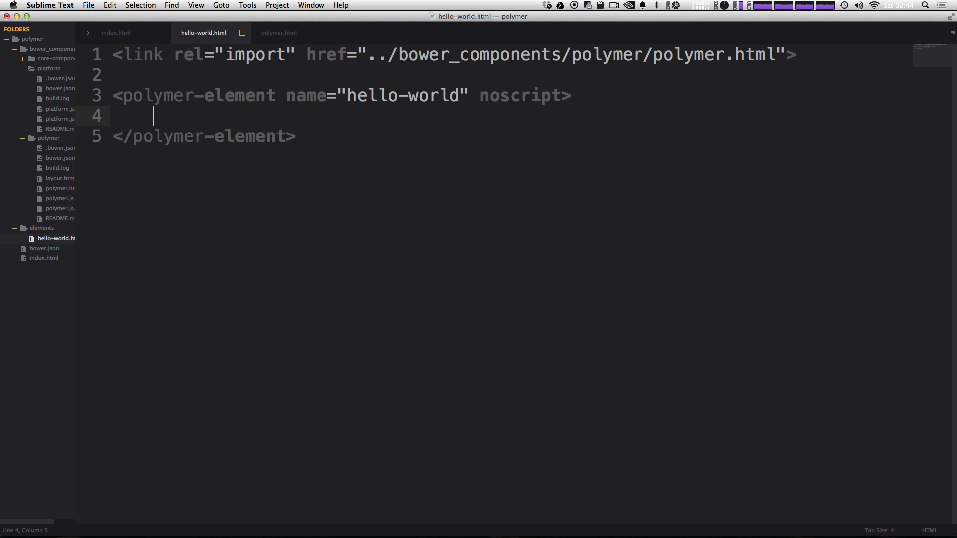
# Add a <template> containing <h1>Hello Wolrd</h1> inside the element and save
pyautogui.write('<template></template>')
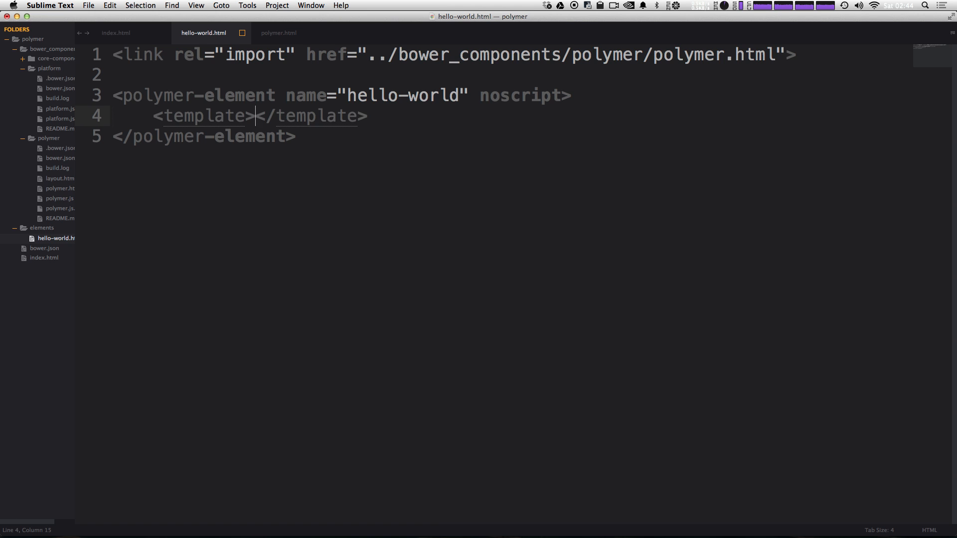
pyautogui.press('enter')
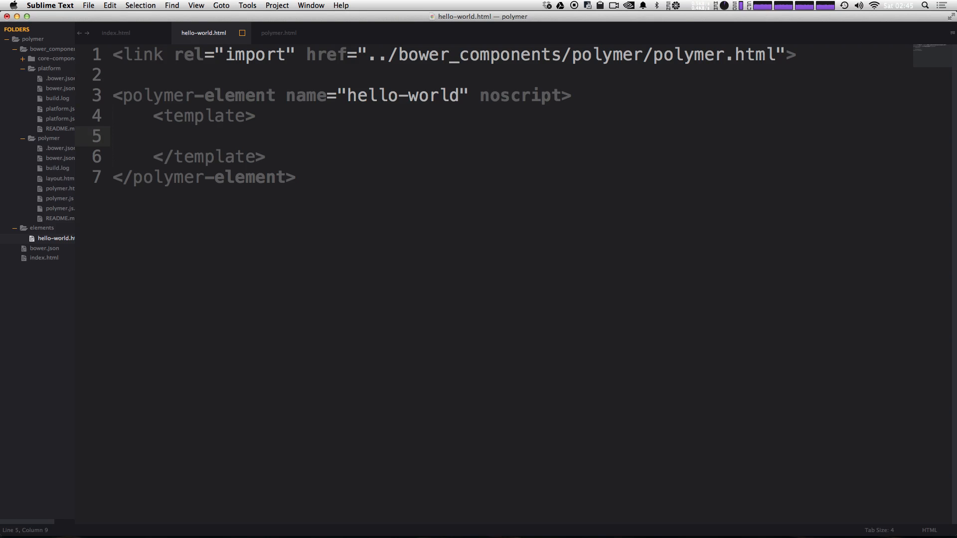
pyautogui.write('<h1></h1>')
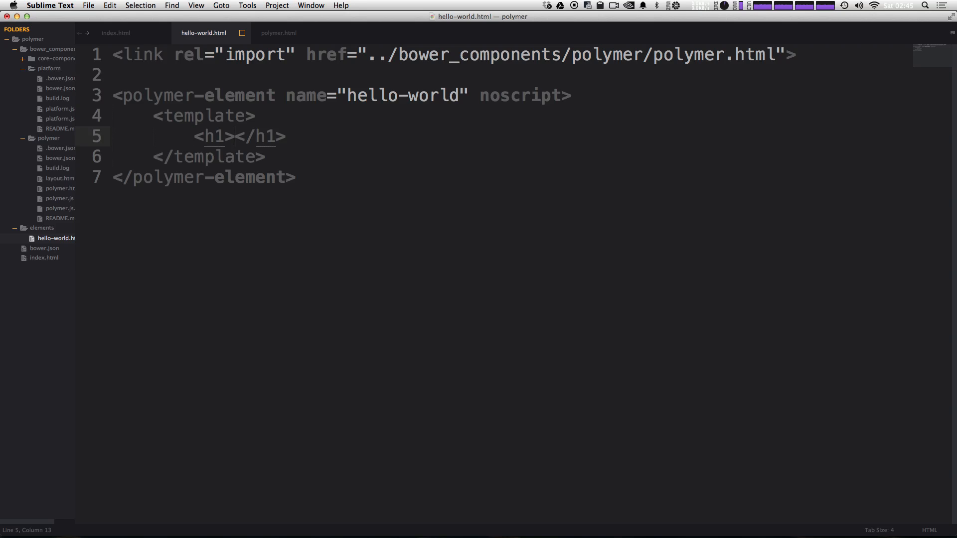
pyautogui.write('Hello Wolrd')
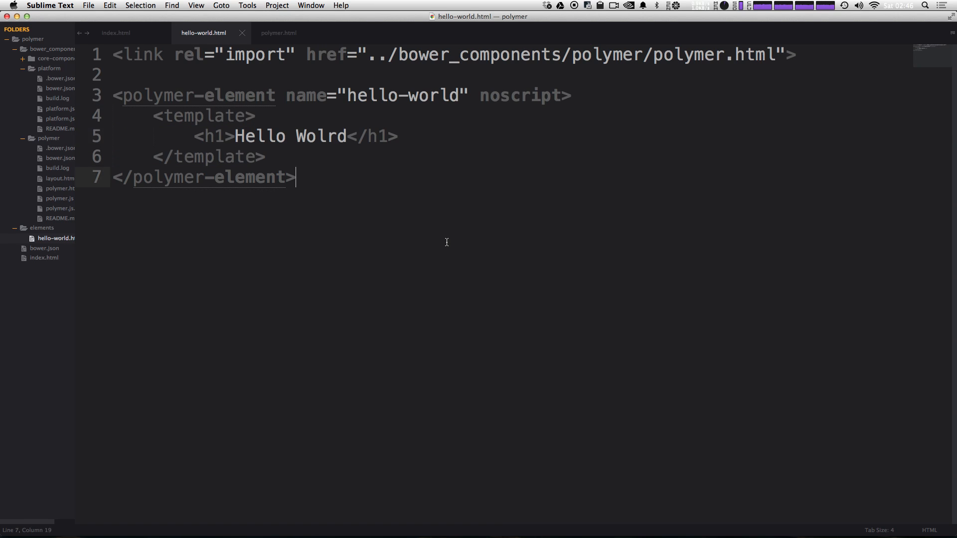
pyautogui.press('cmd+s')
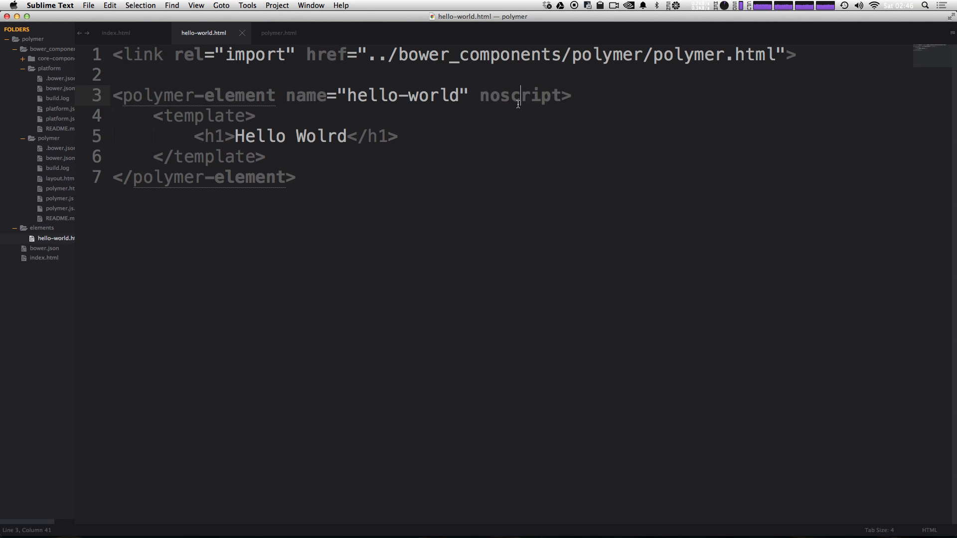
pyautogui.doubleClick(520, 95)
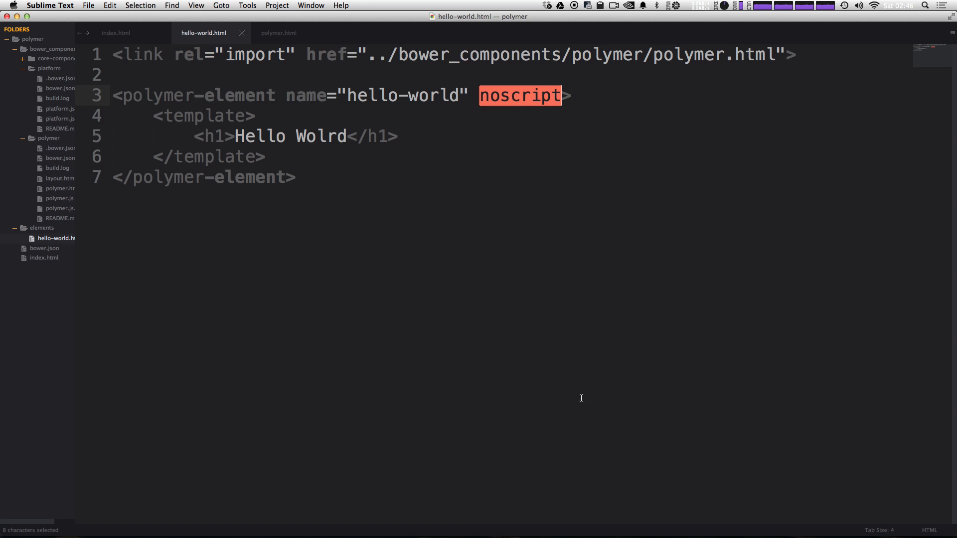
pyautogui.moveTo(592, 101)
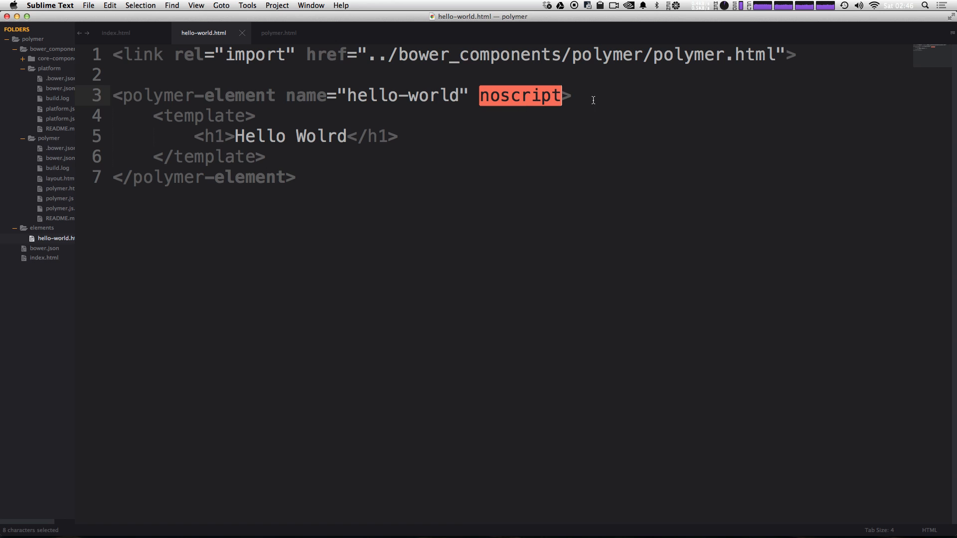
pyautogui.moveTo(511, 99)
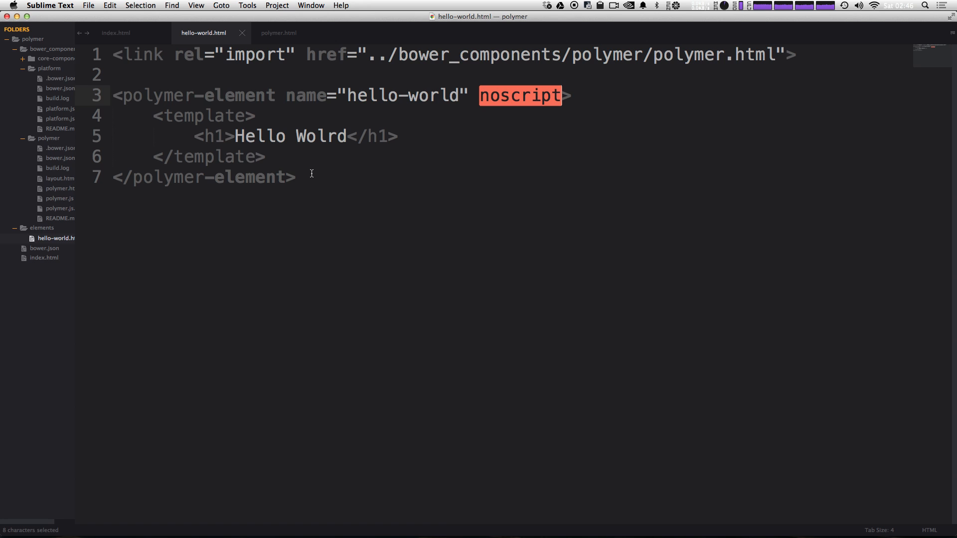
pyautogui.moveTo(598, 194)
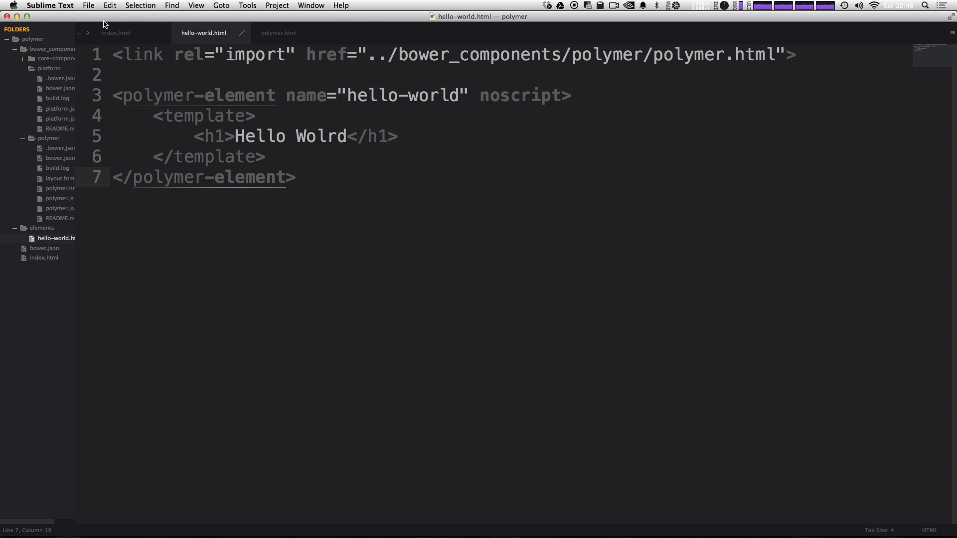
# Add <link rel="import" href="elements/hello-world.html"> to index.html's head and save
pyautogui.click(115, 33)
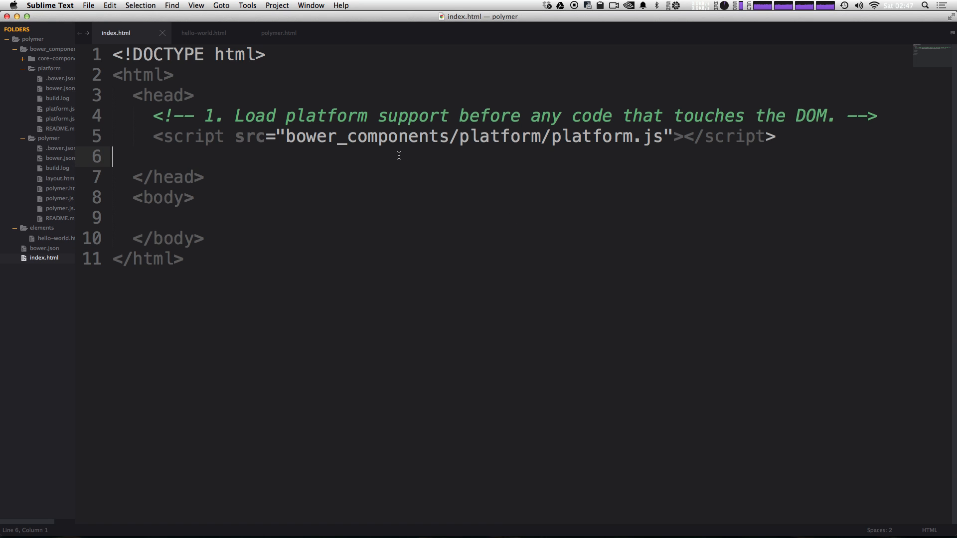
pyautogui.press('enter')
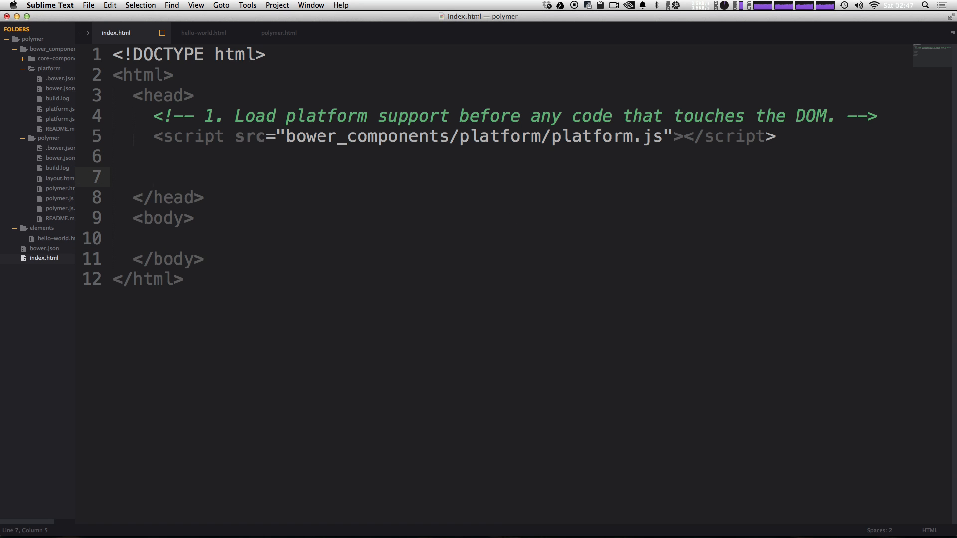
pyautogui.write('<link rel="stylesheet" href="">')
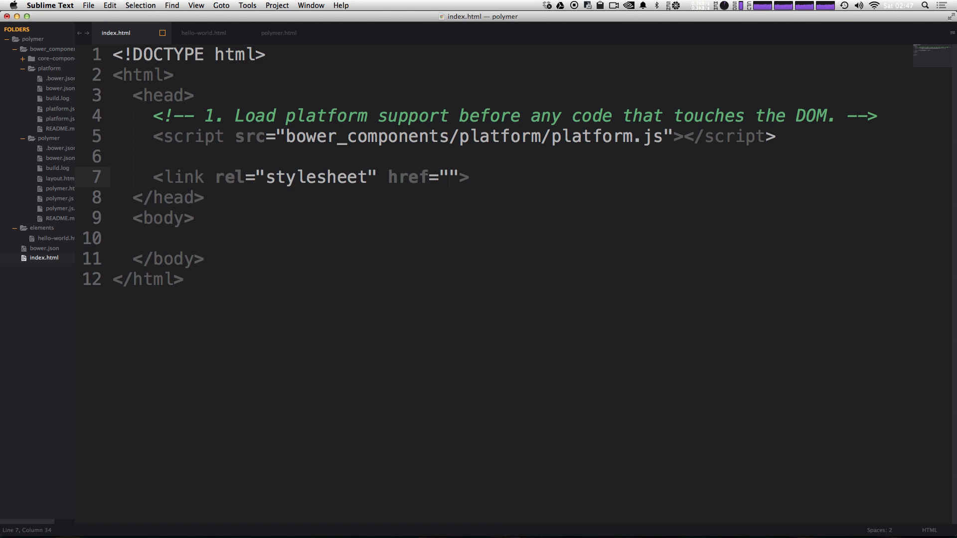
pyautogui.press('backspace')
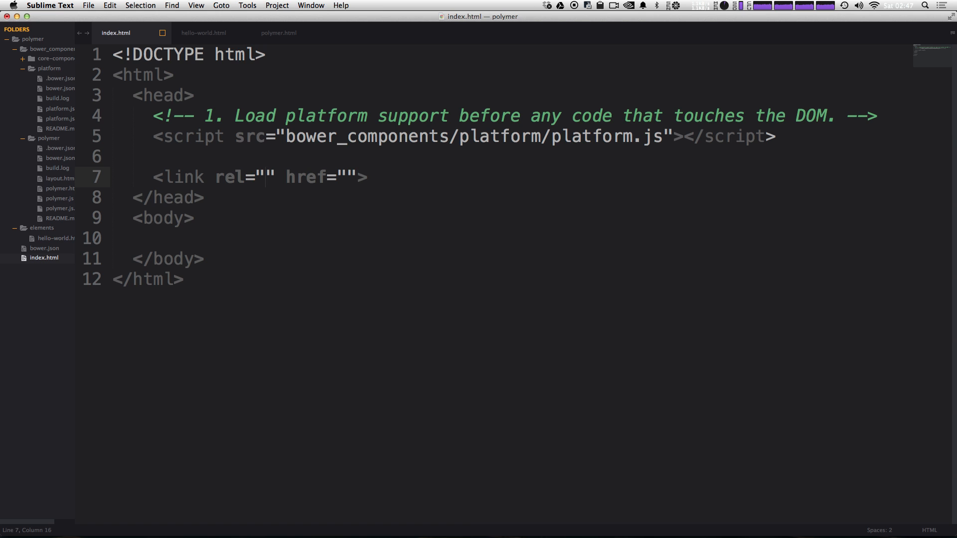
pyautogui.write('import')
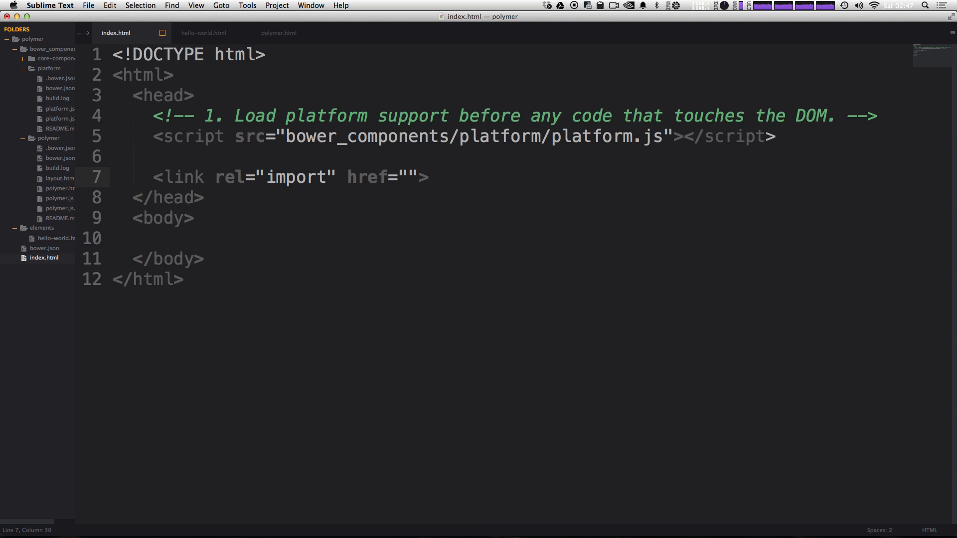
pyautogui.write('elements/')
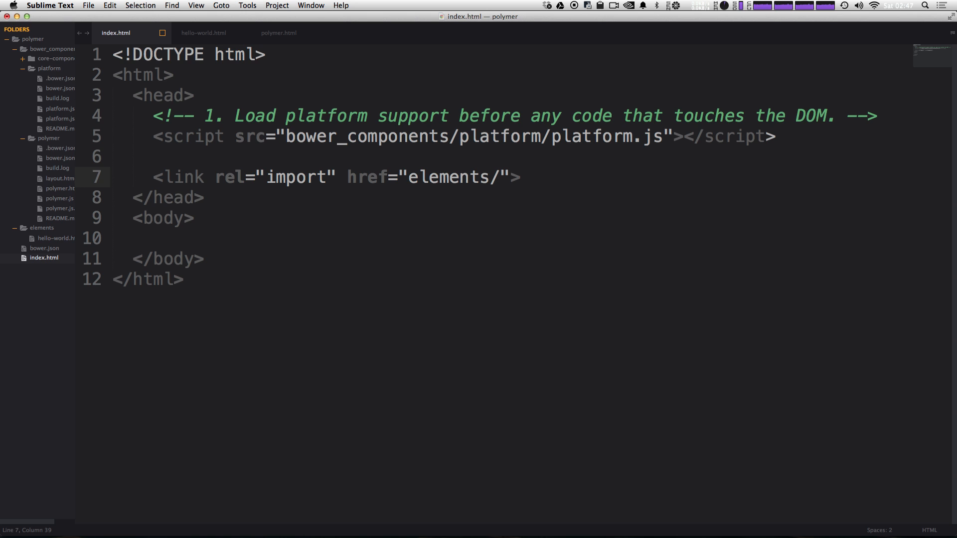
pyautogui.write('he')
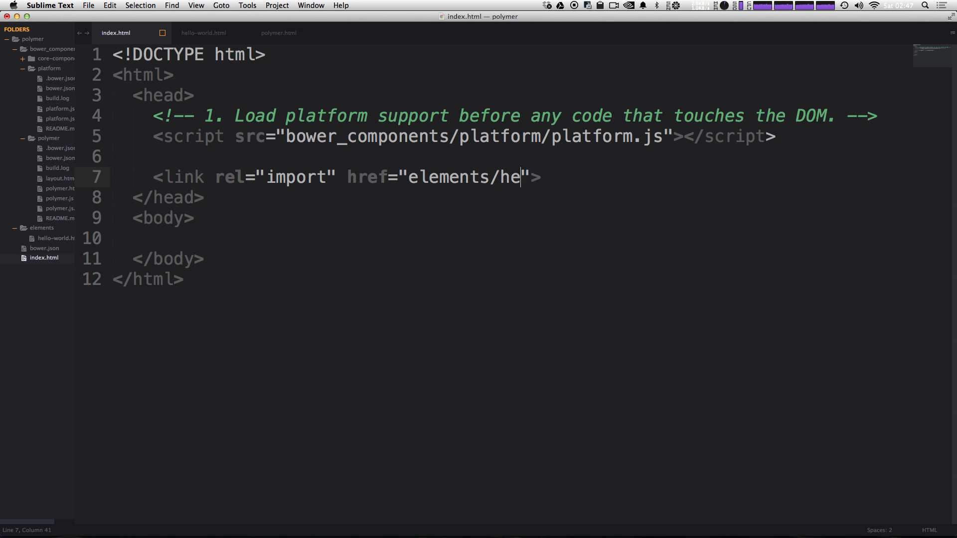
pyautogui.write('llo-wor')
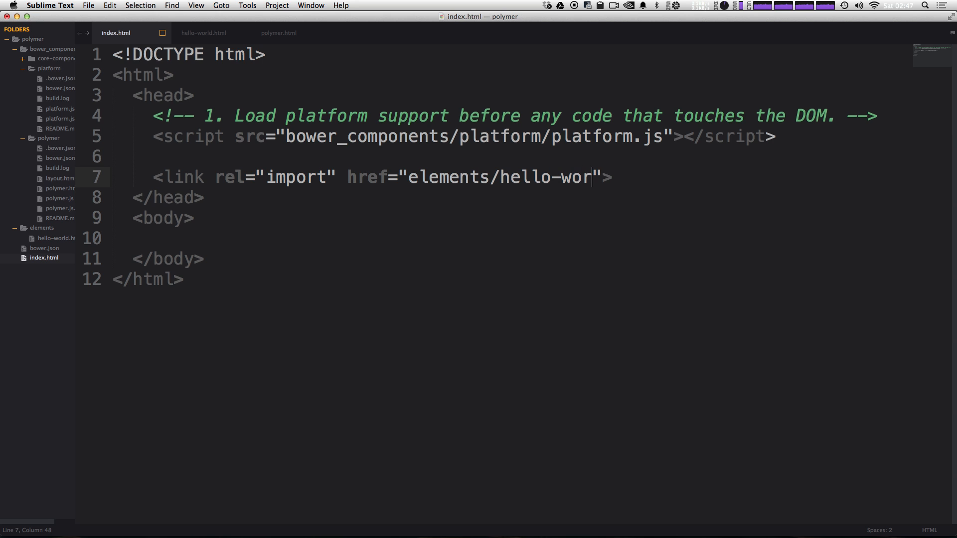
pyautogui.write('ld.html')
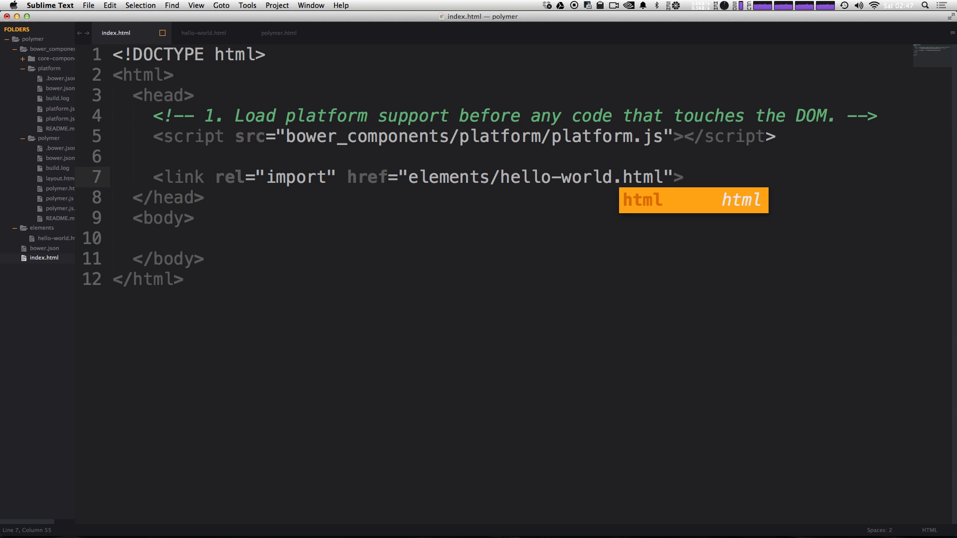
pyautogui.press('cmd+s')
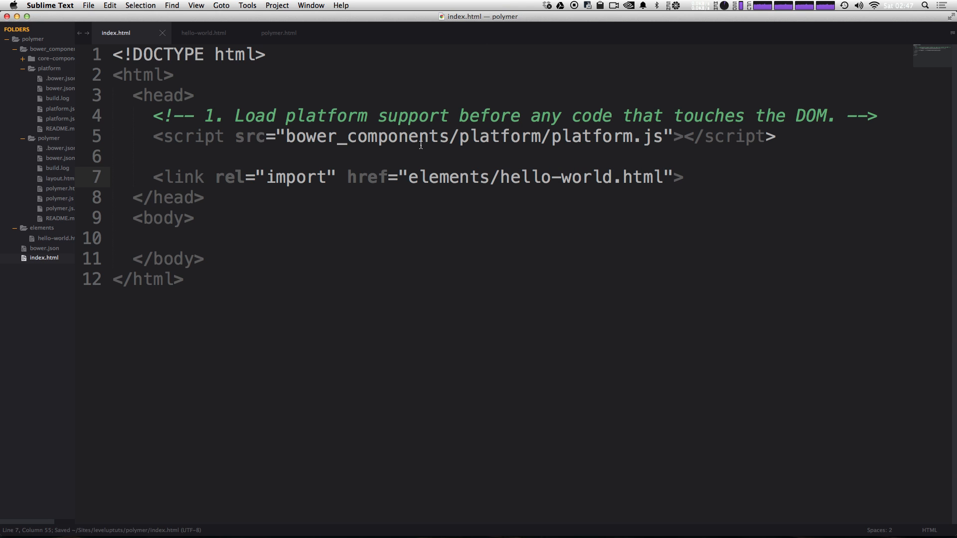
pyautogui.tripleClick(415, 177)
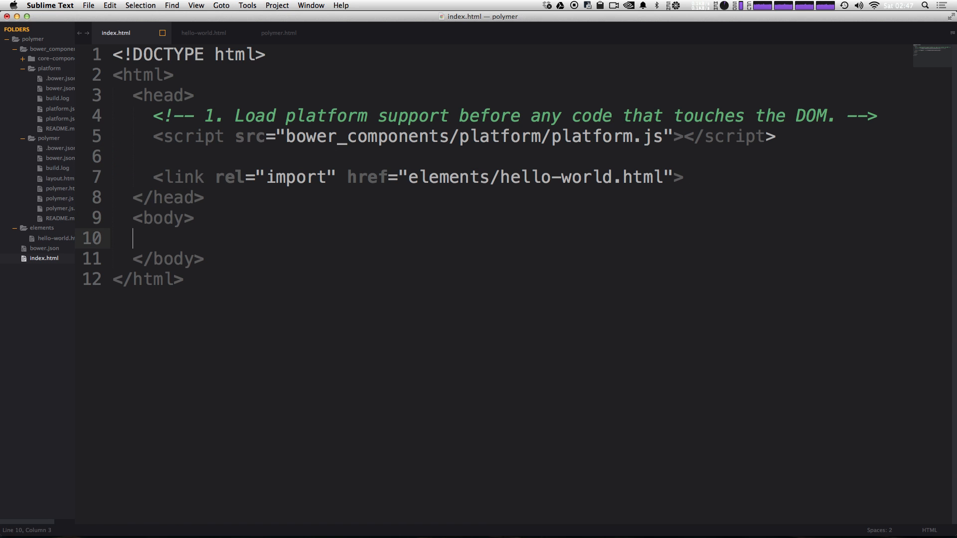
# Add <hello-world></hello-world> inside index.html's body and save the file
pyautogui.write('"  "')
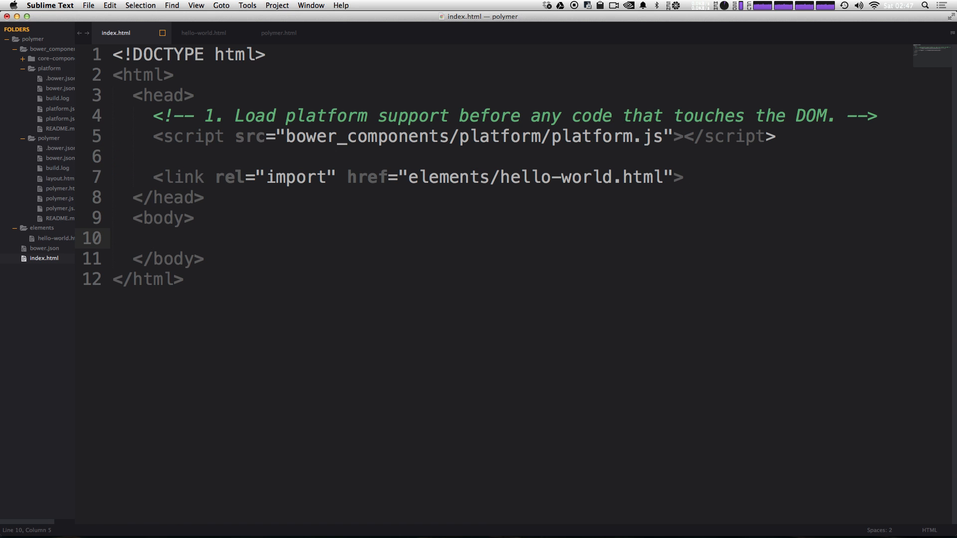
pyautogui.moveTo(351, 247)
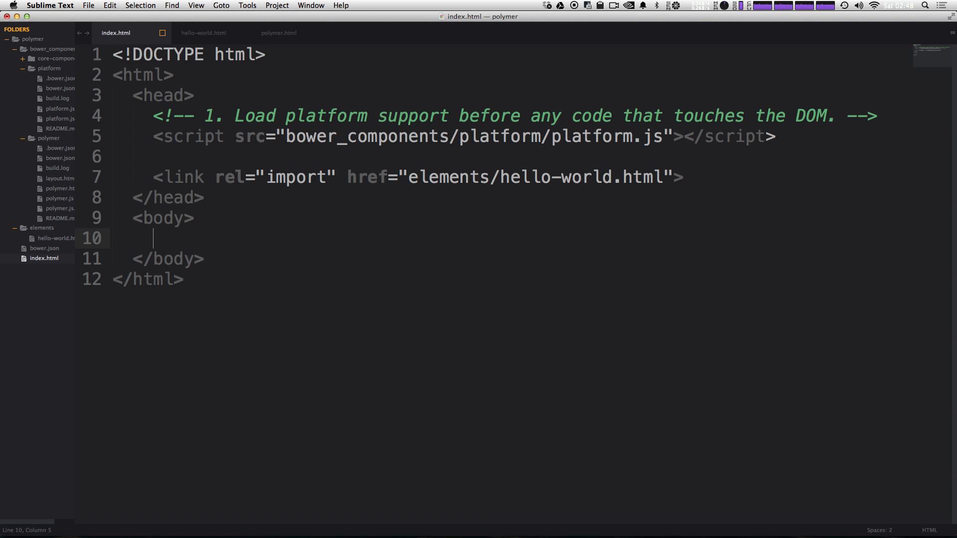
pyautogui.write('<hello-world></hello-world>')
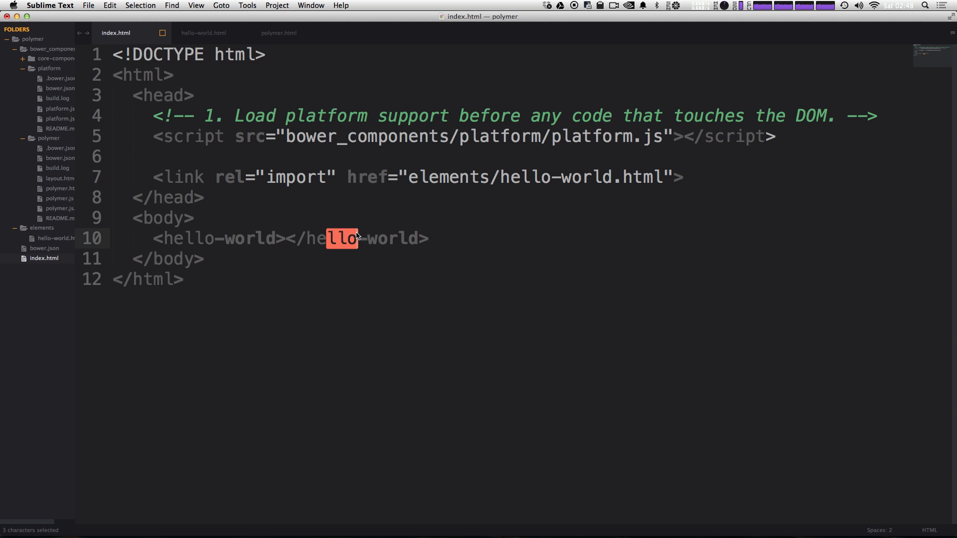
pyautogui.click(357, 239)
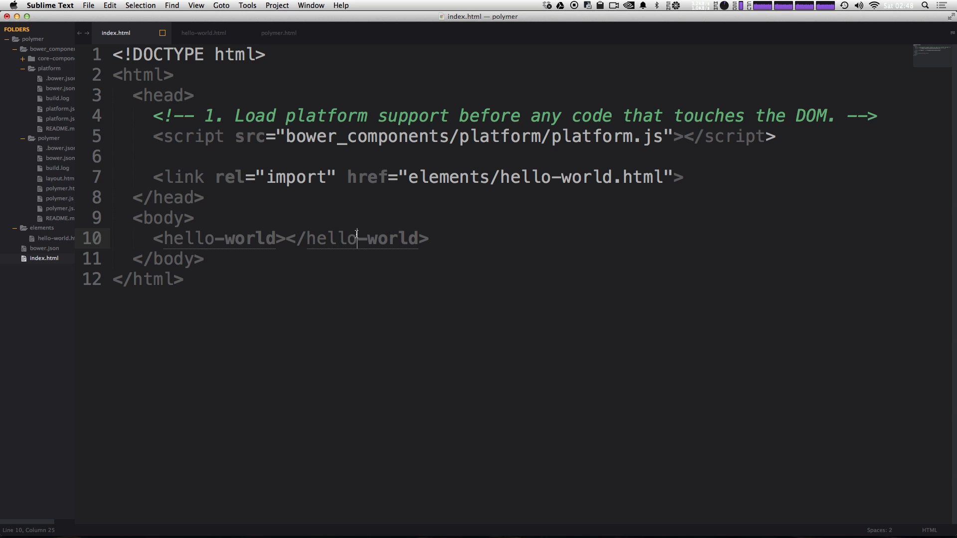
pyautogui.press('cmd+s')
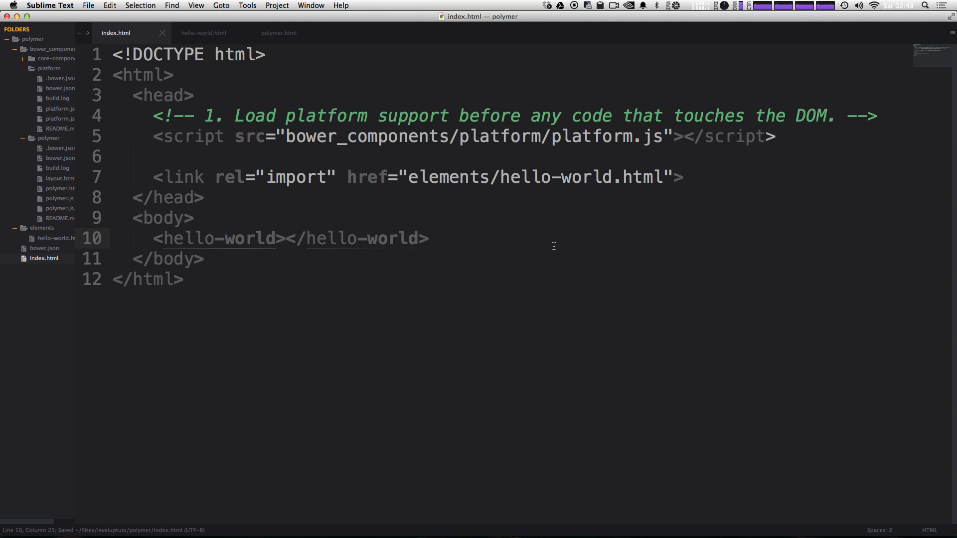
pyautogui.doubleClick(331, 239)
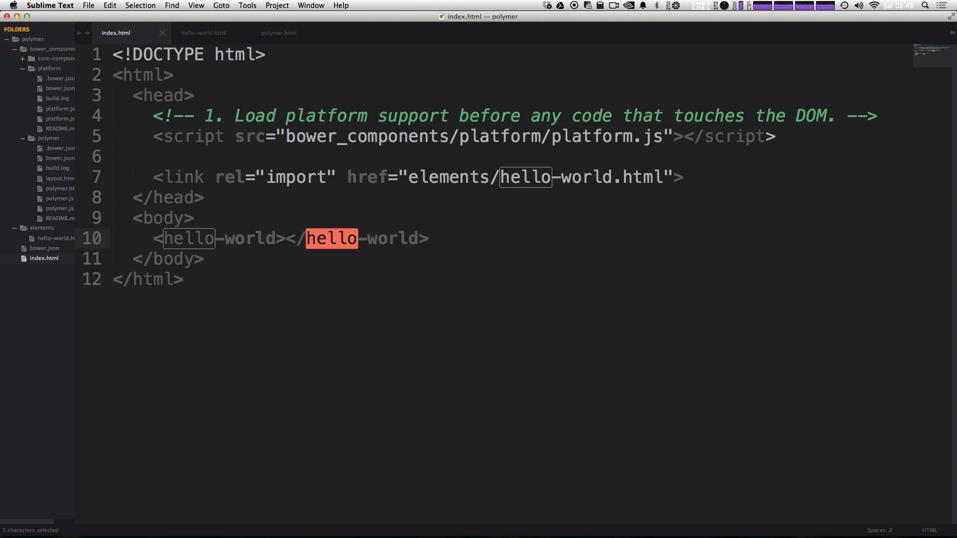
pyautogui.moveTo(348, 174)
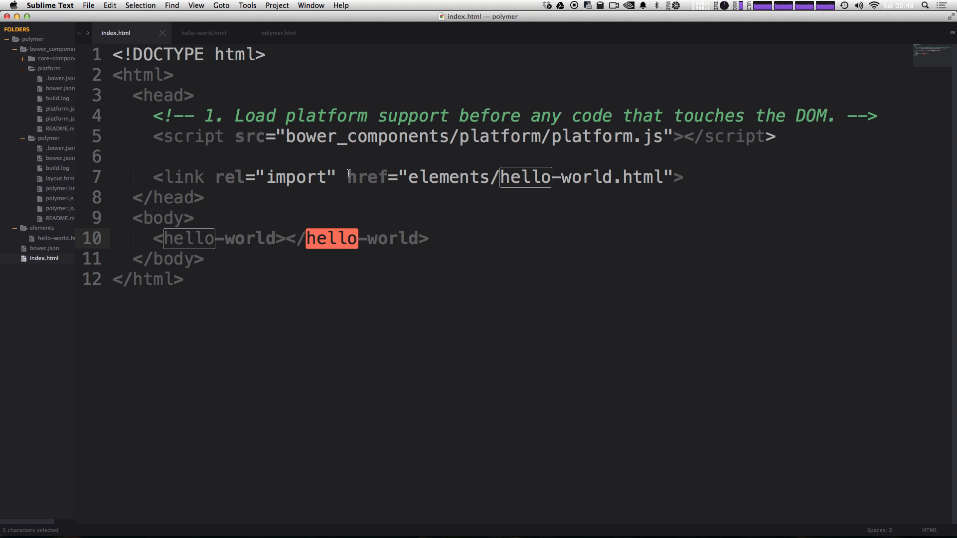
pyautogui.moveTo(101, 190)
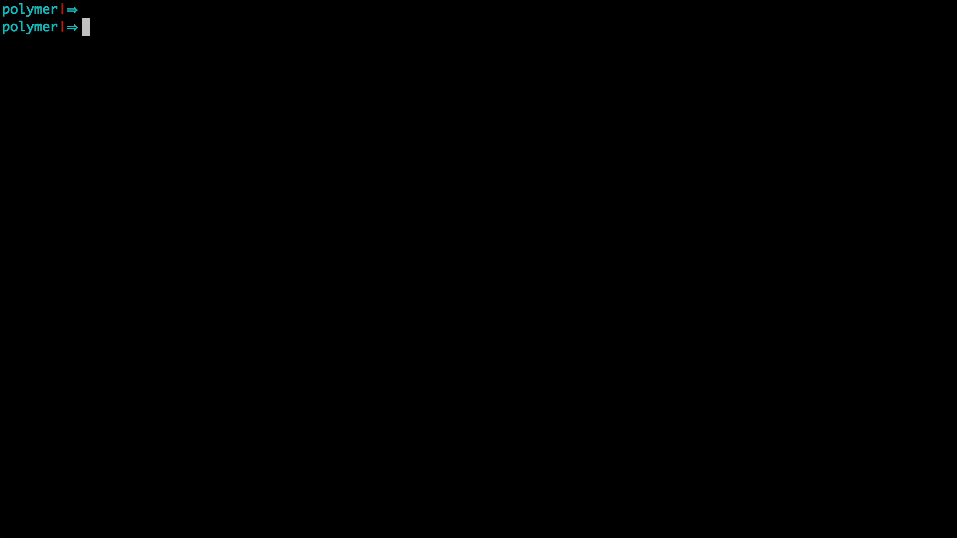
# Run python -m SimpleHTTPServer in Terminal to serve the project folder
pyautogui.write('pyto')
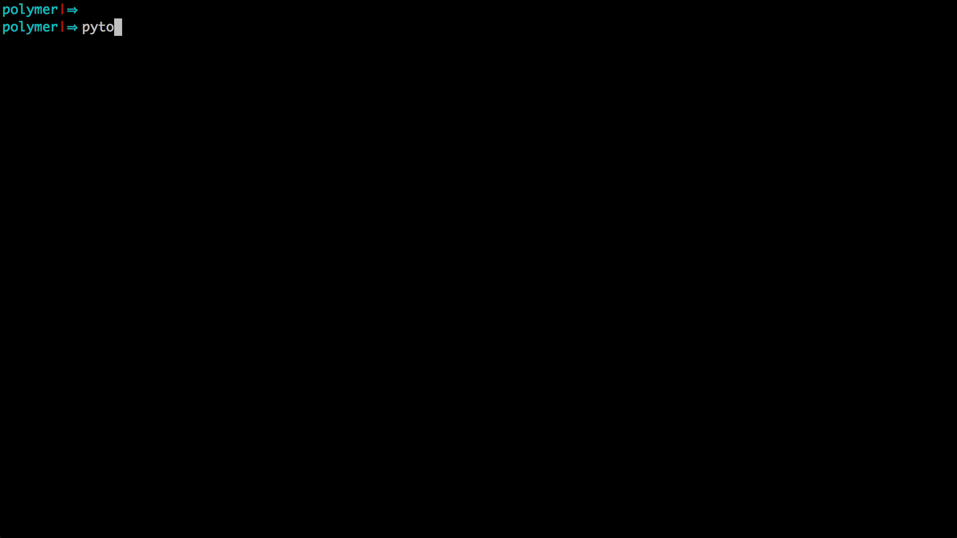
pyautogui.write('n')
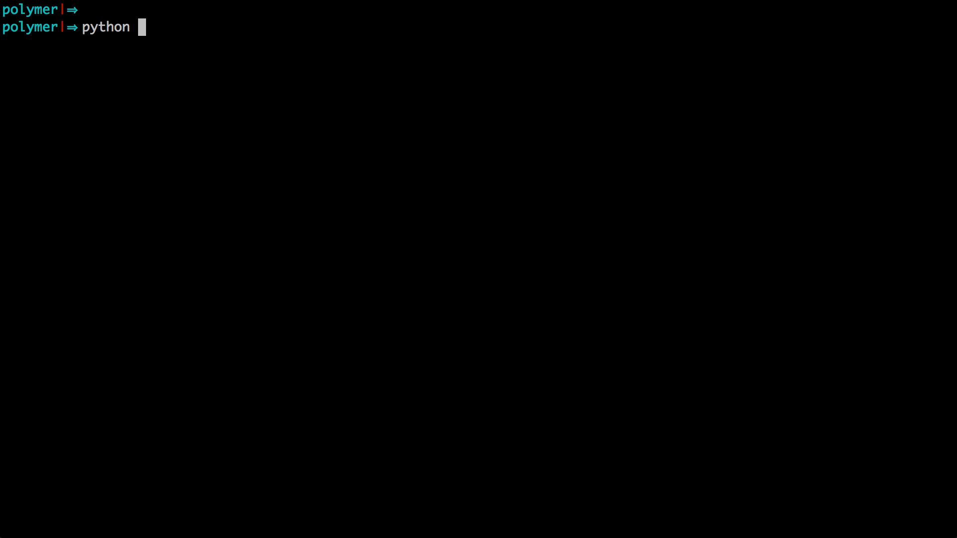
pyautogui.write('-m S')
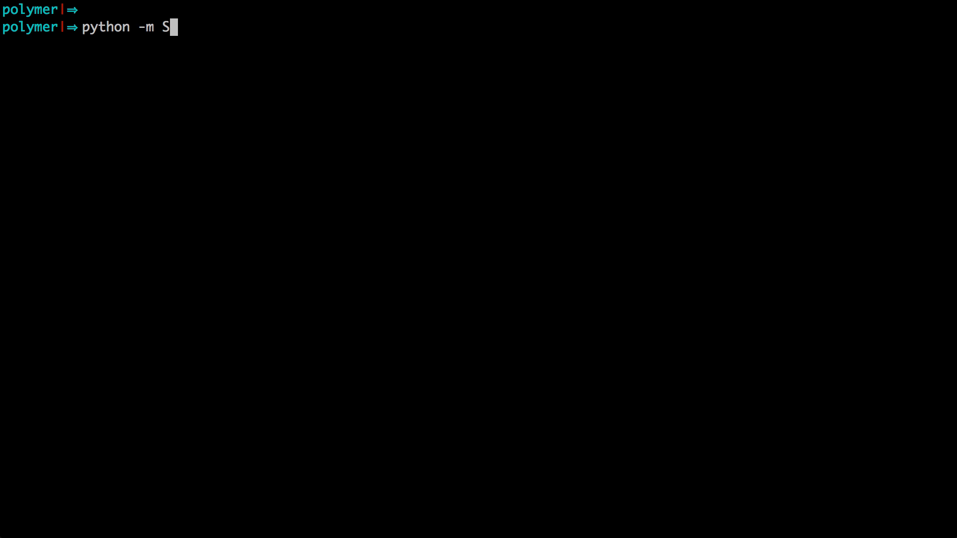
pyautogui.write('impleH')
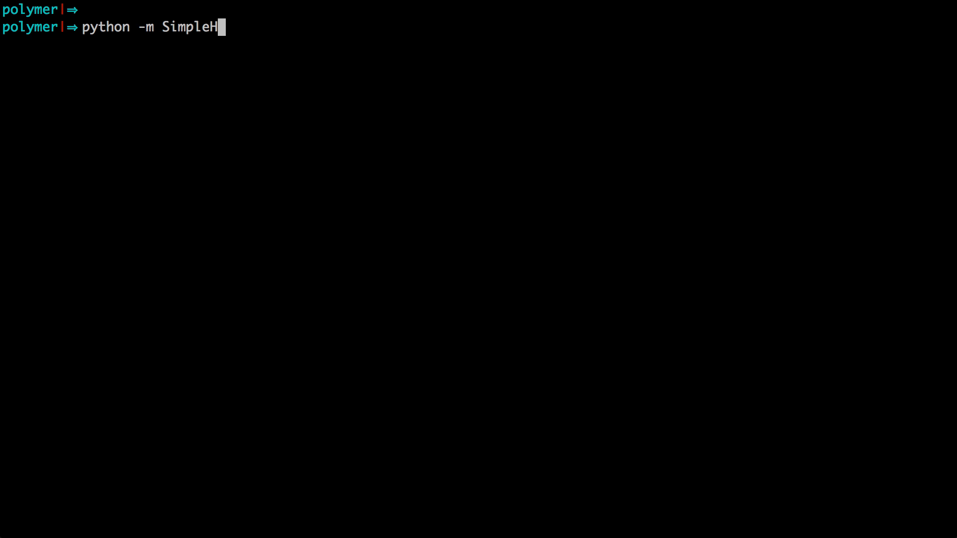
pyautogui.write('TTP')
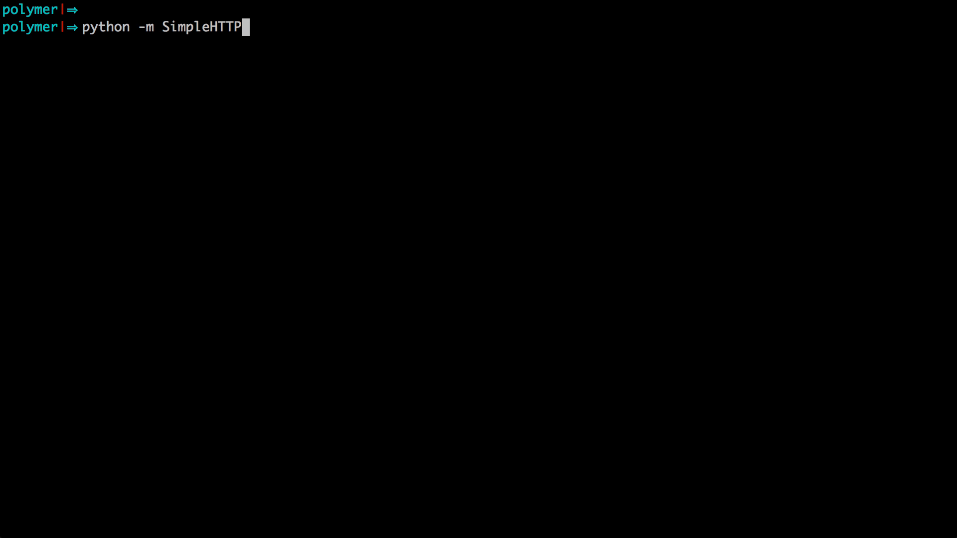
pyautogui.write('Server')
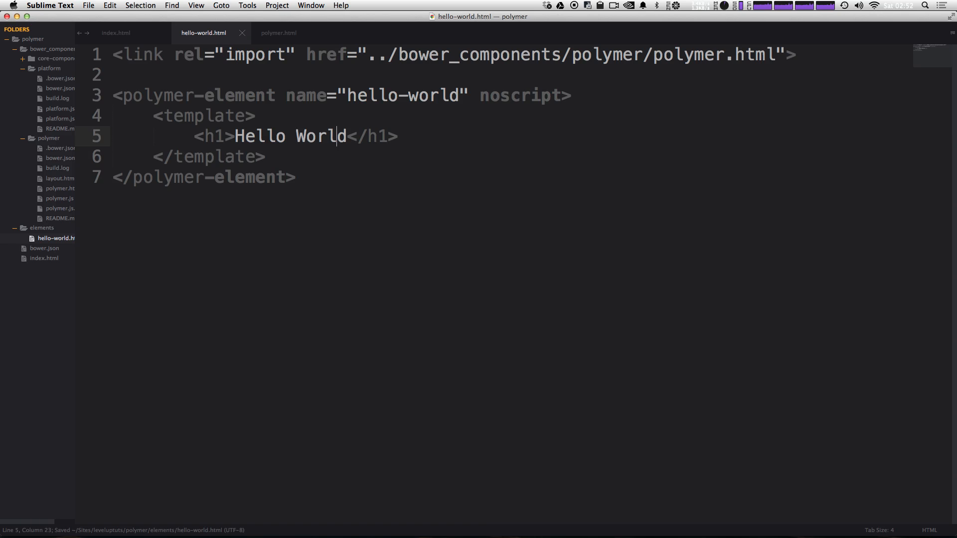
# Review hello-world.html, then return to index.html with its hello-world tag
pyautogui.click(114, 33)
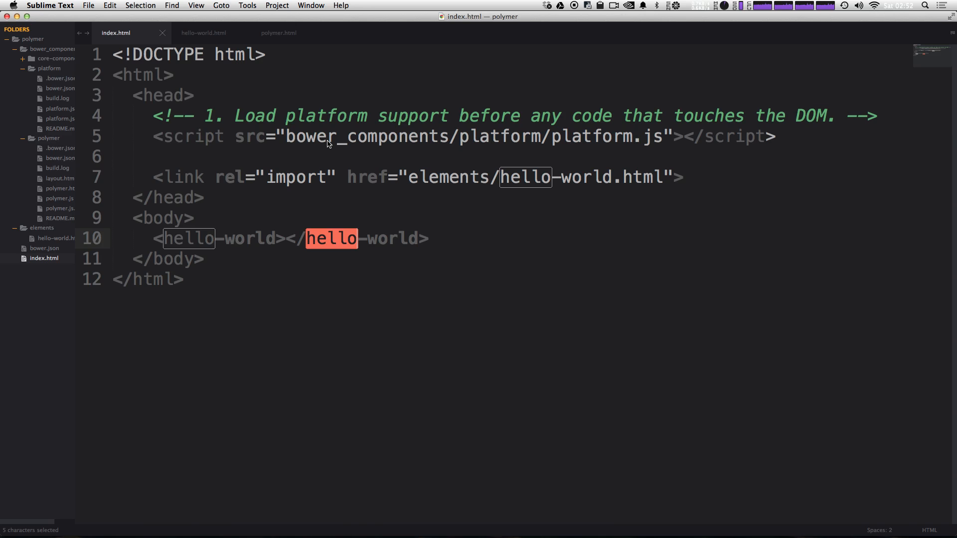
pyautogui.click(429, 238)
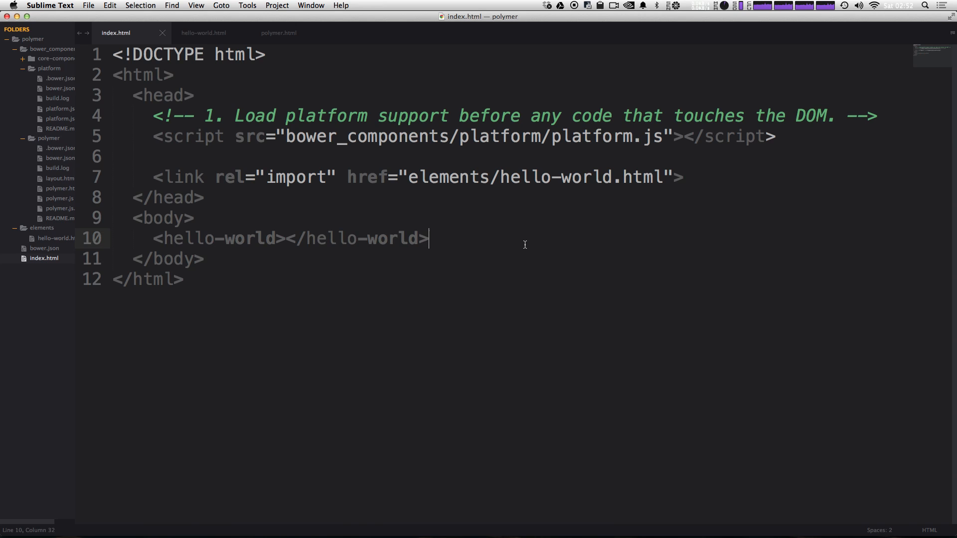